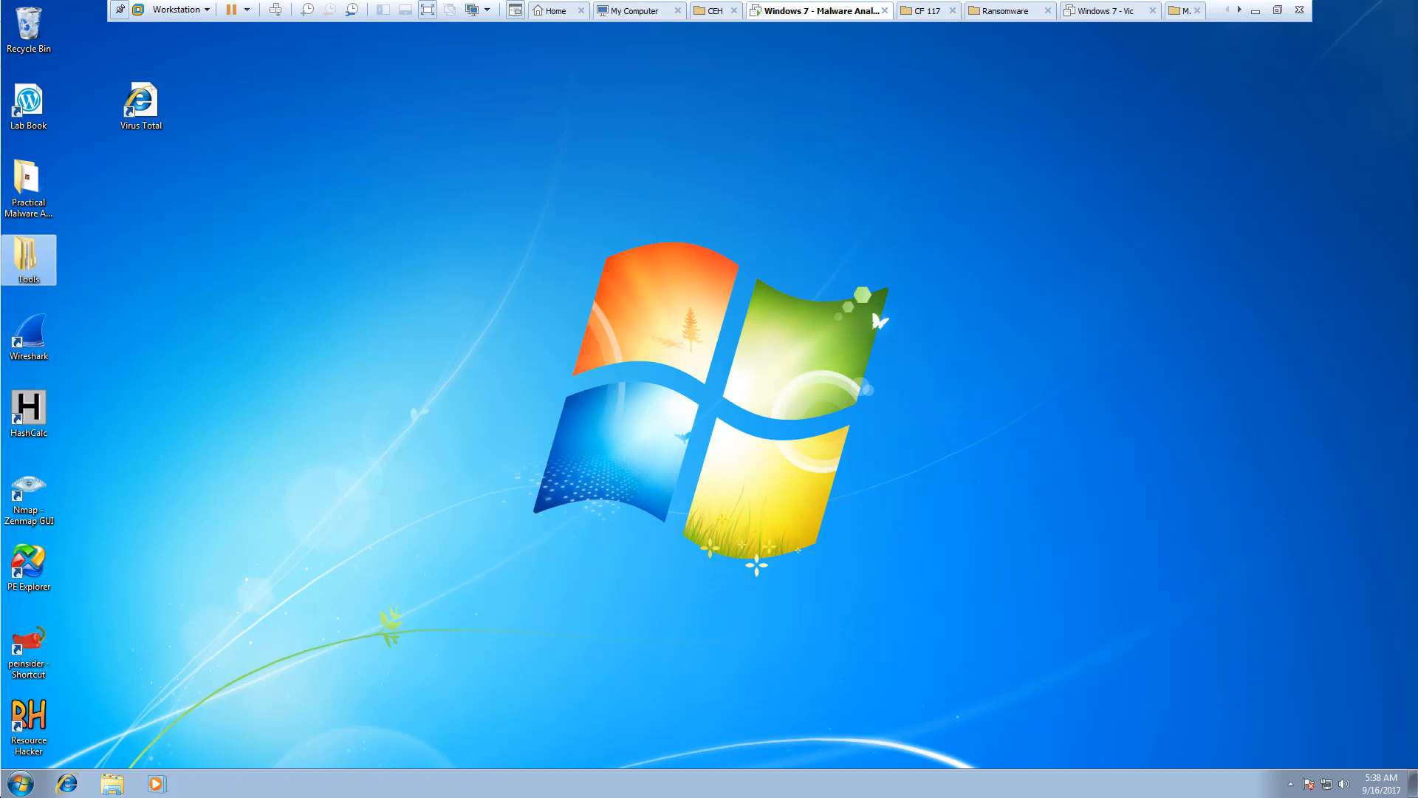
mouse_move(225, 615)
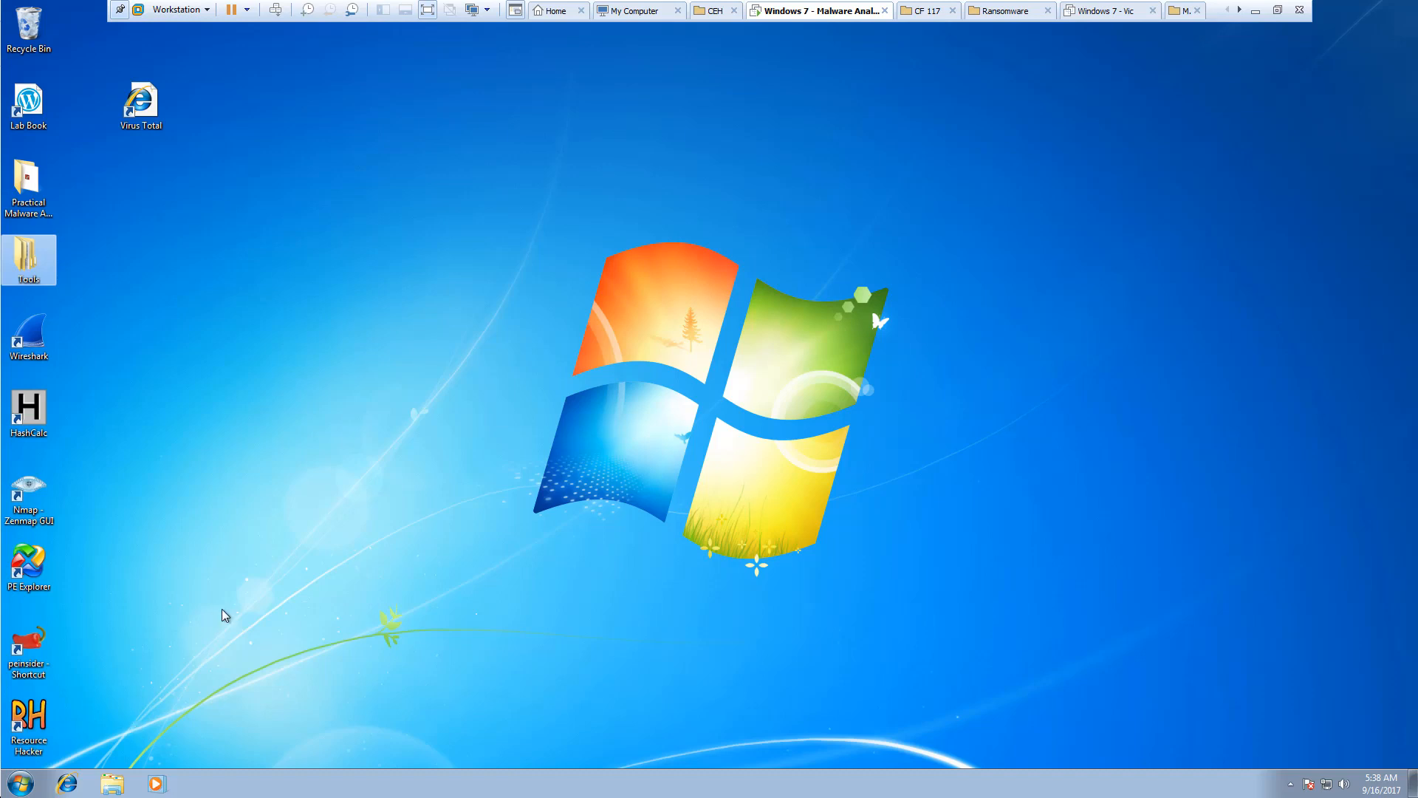
mouse_move(165, 501)
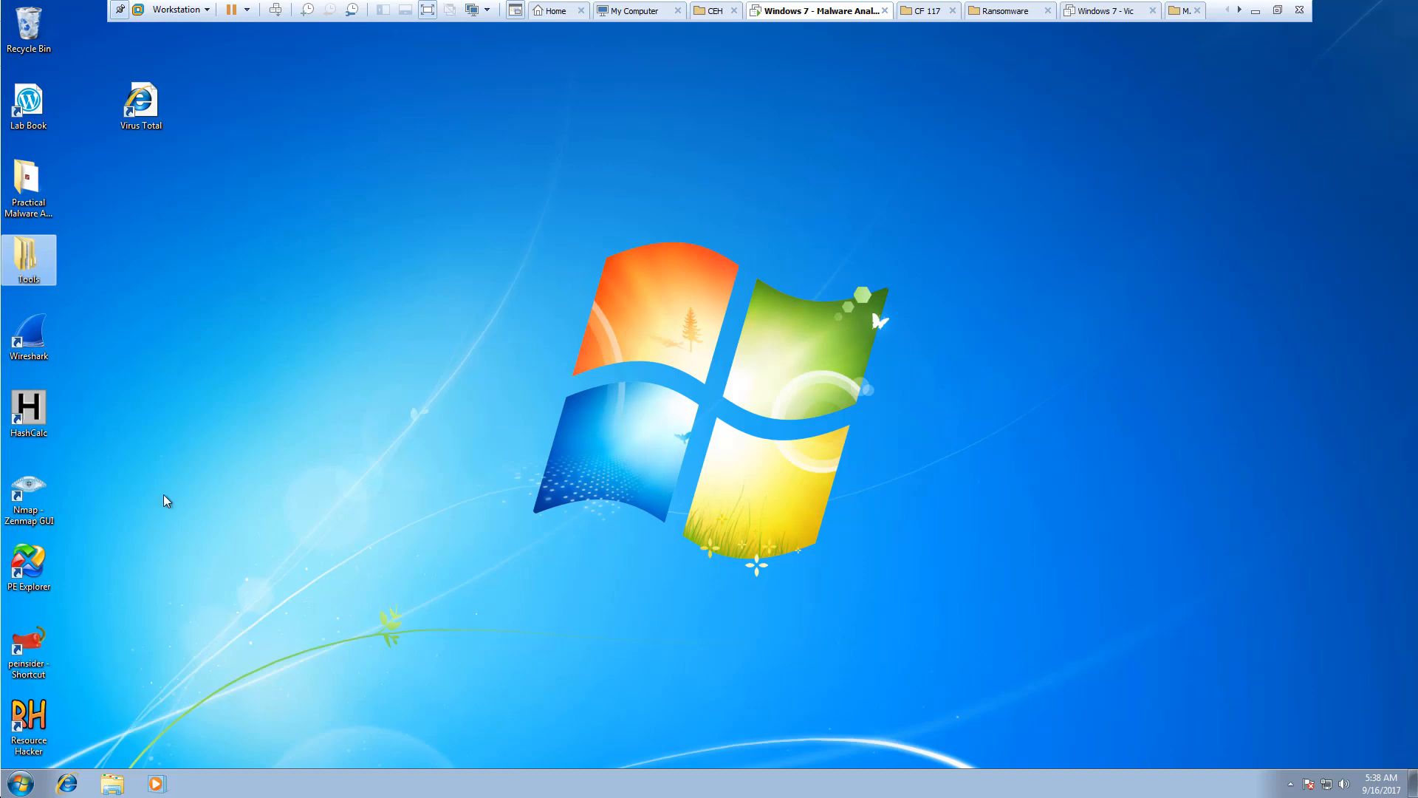
Inspect depends22_x86.zip in the Tools folder, then extract it into its own depends22_x86 folder.
double_click(28, 259)
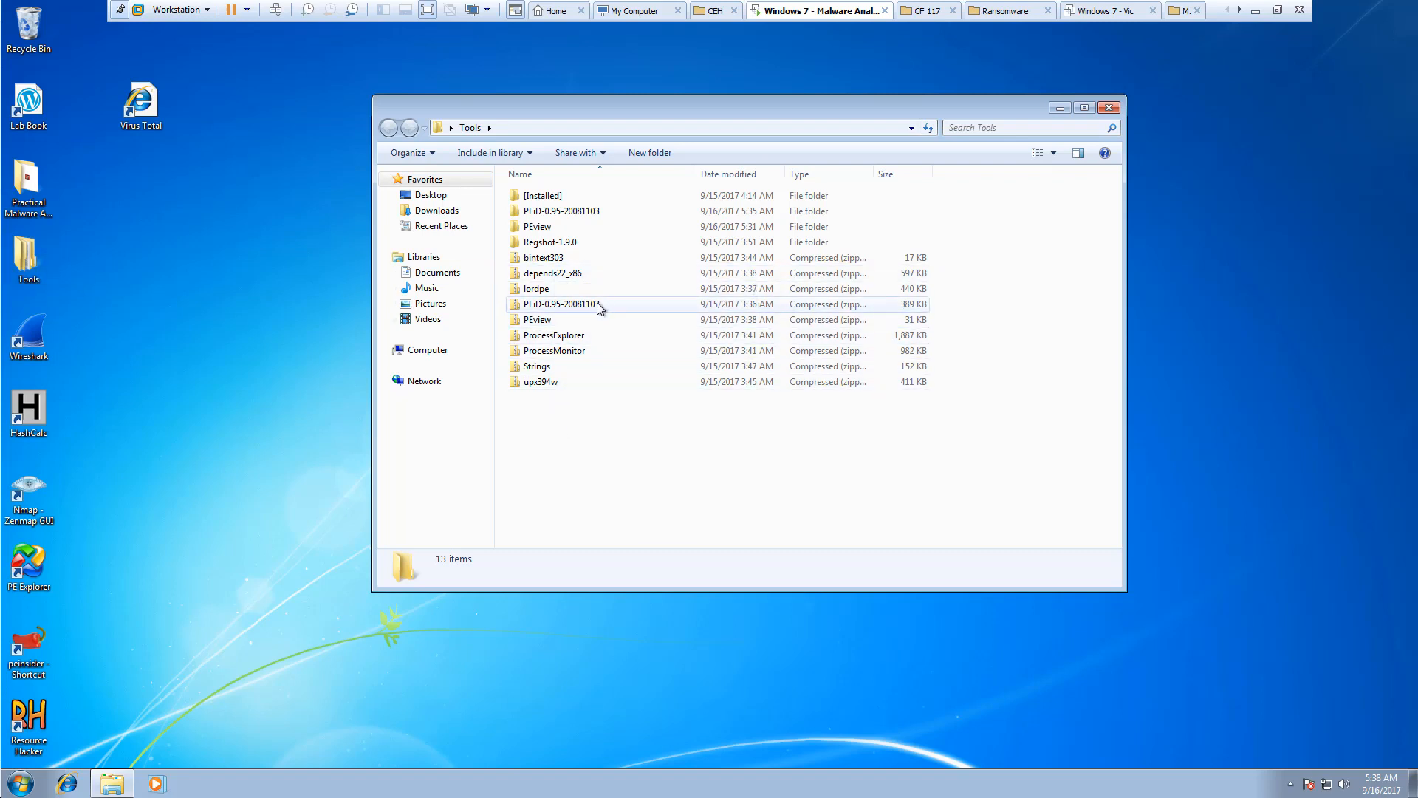
mouse_move(552, 273)
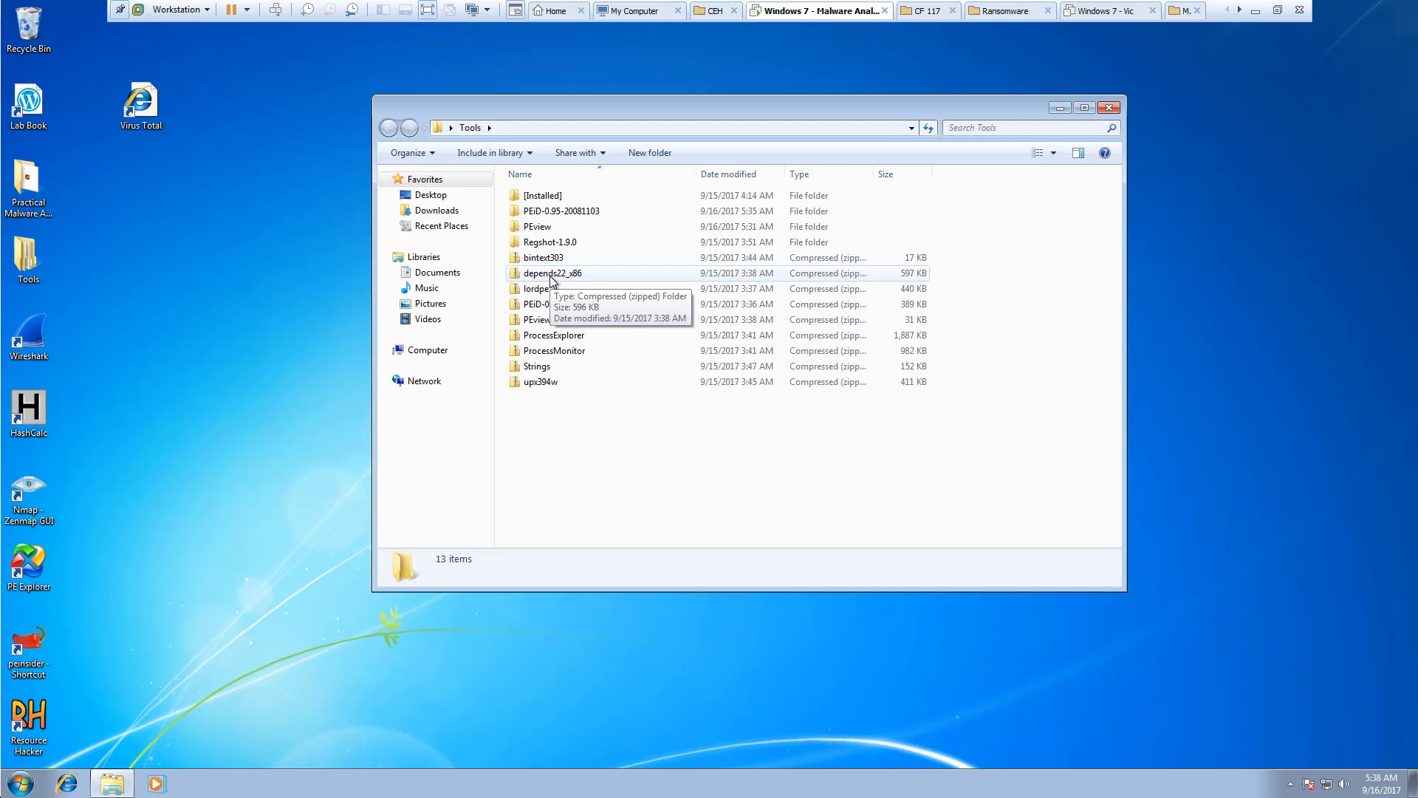
click(553, 273)
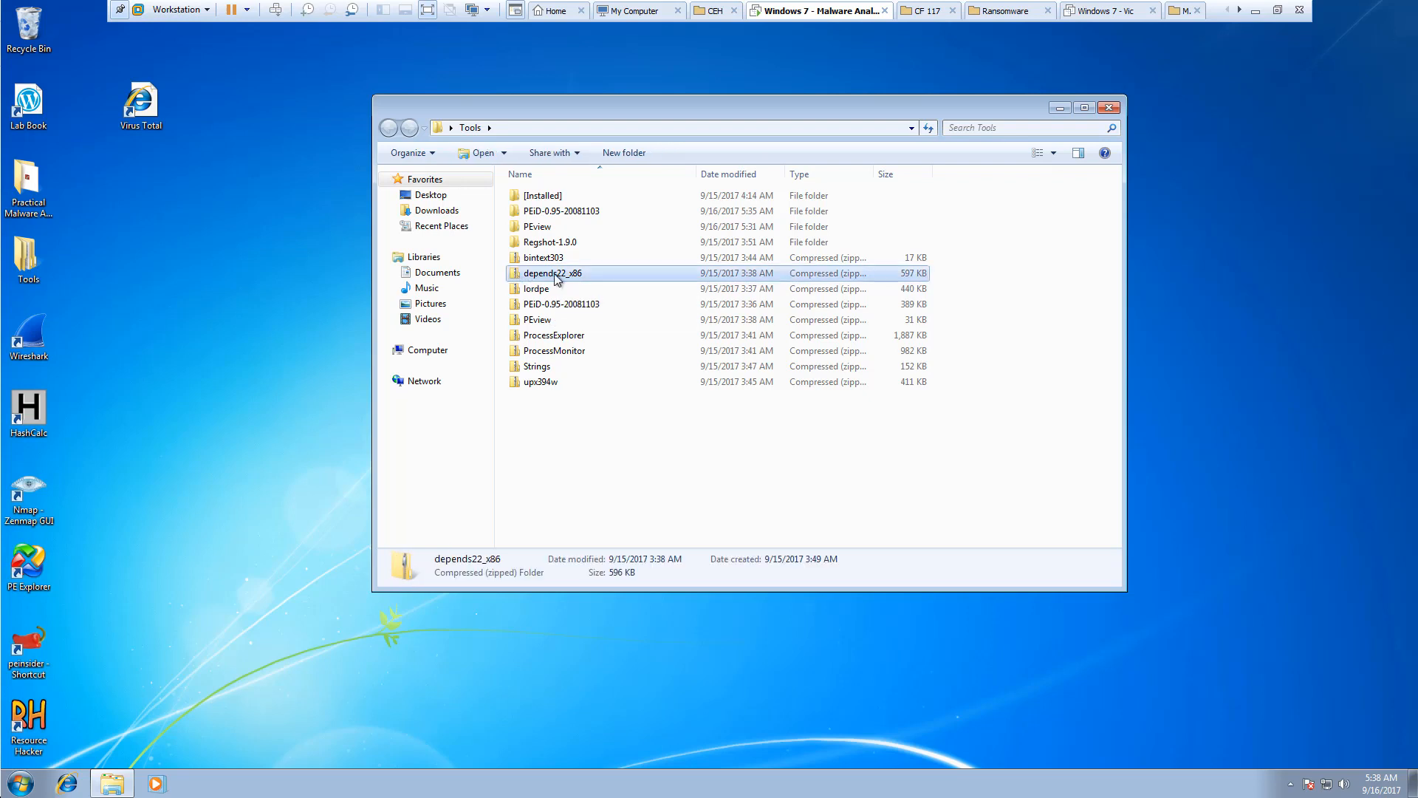
mouse_move(554, 279)
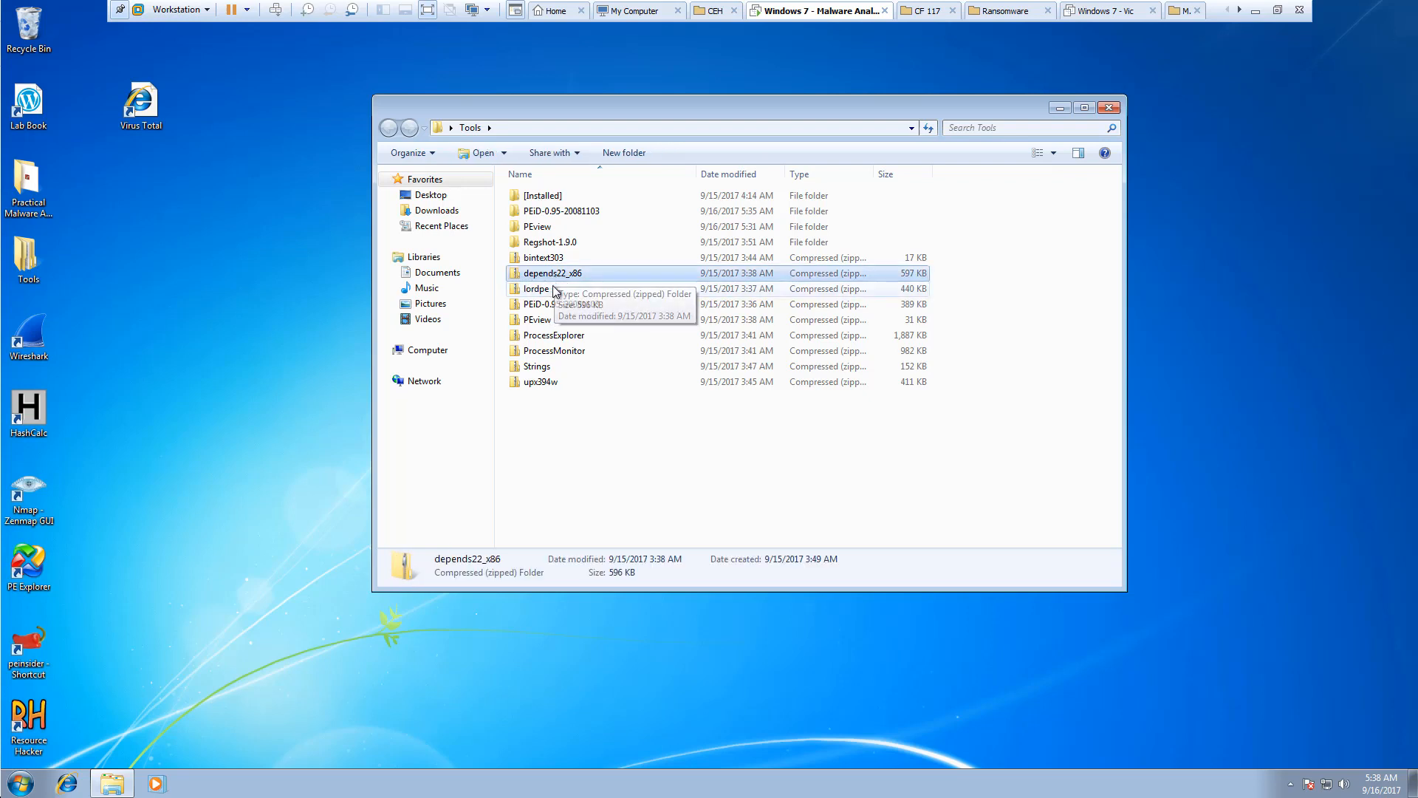
double_click(553, 273)
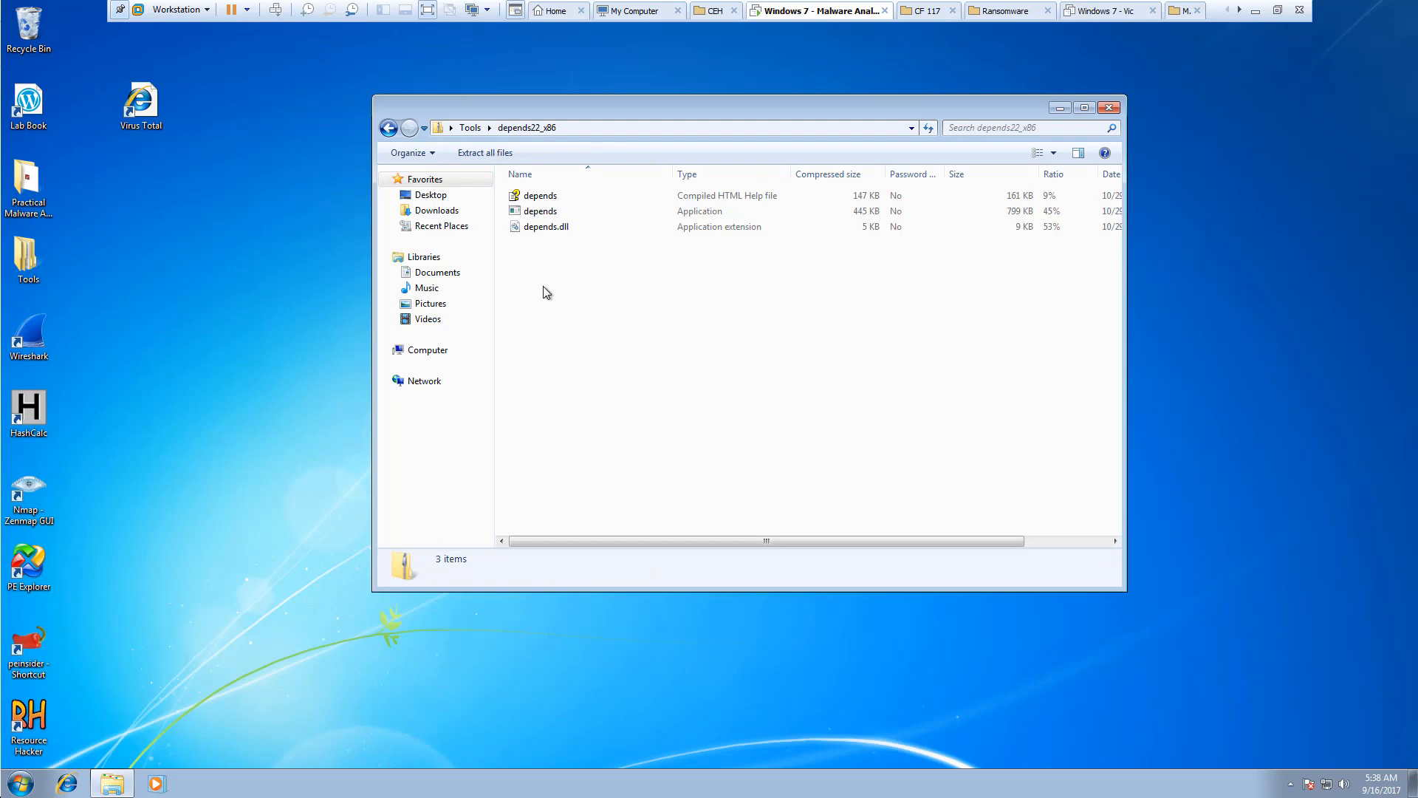
click(389, 127)
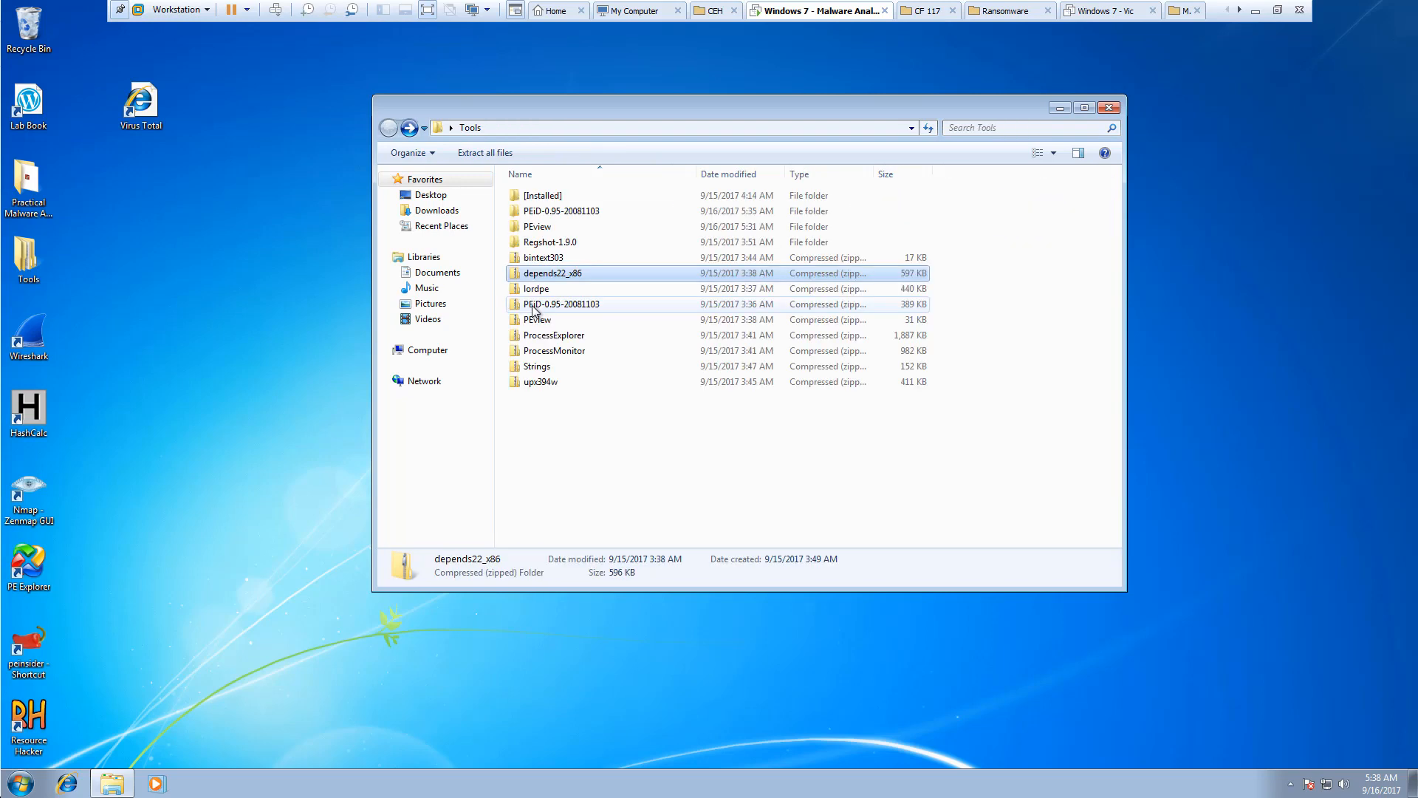
right_click(552, 273)
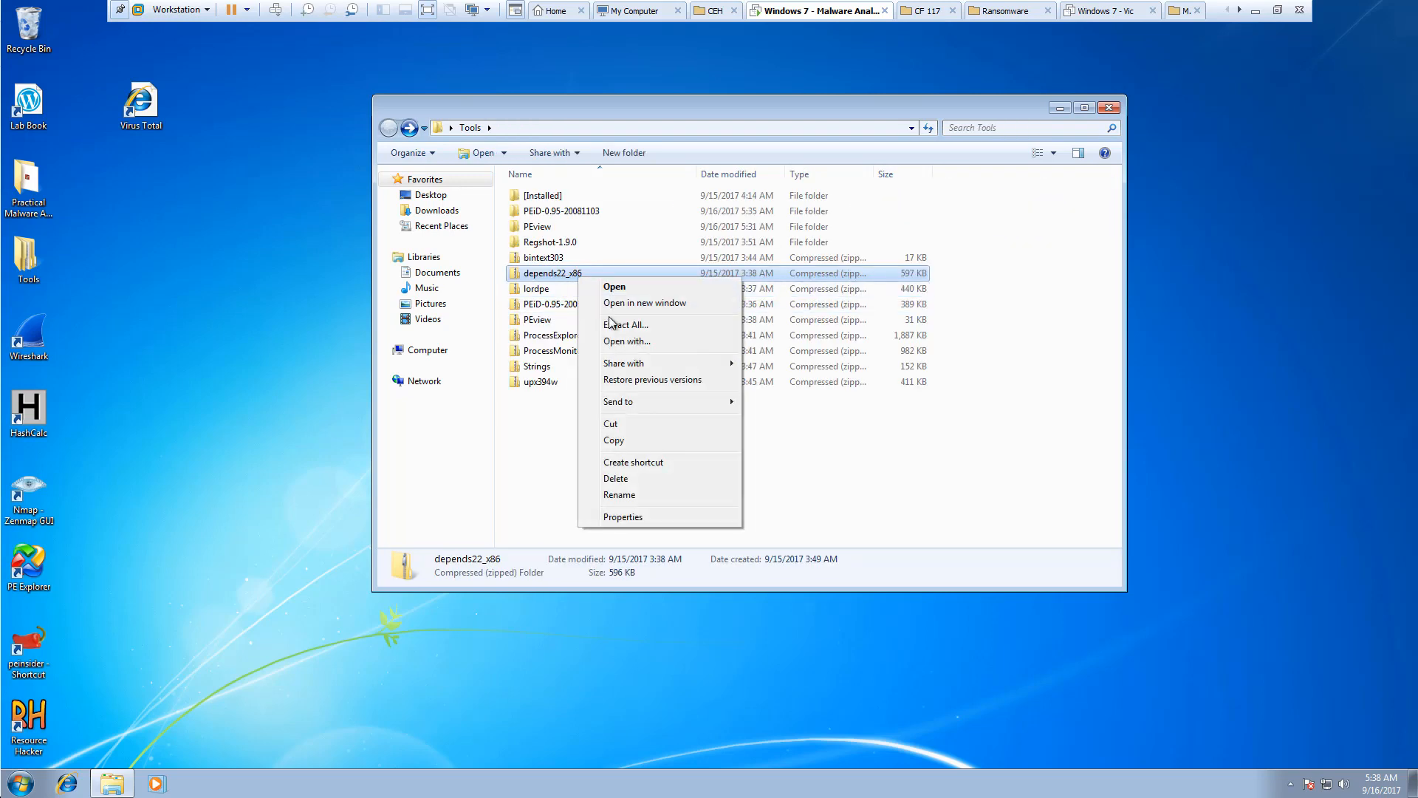
click(626, 323)
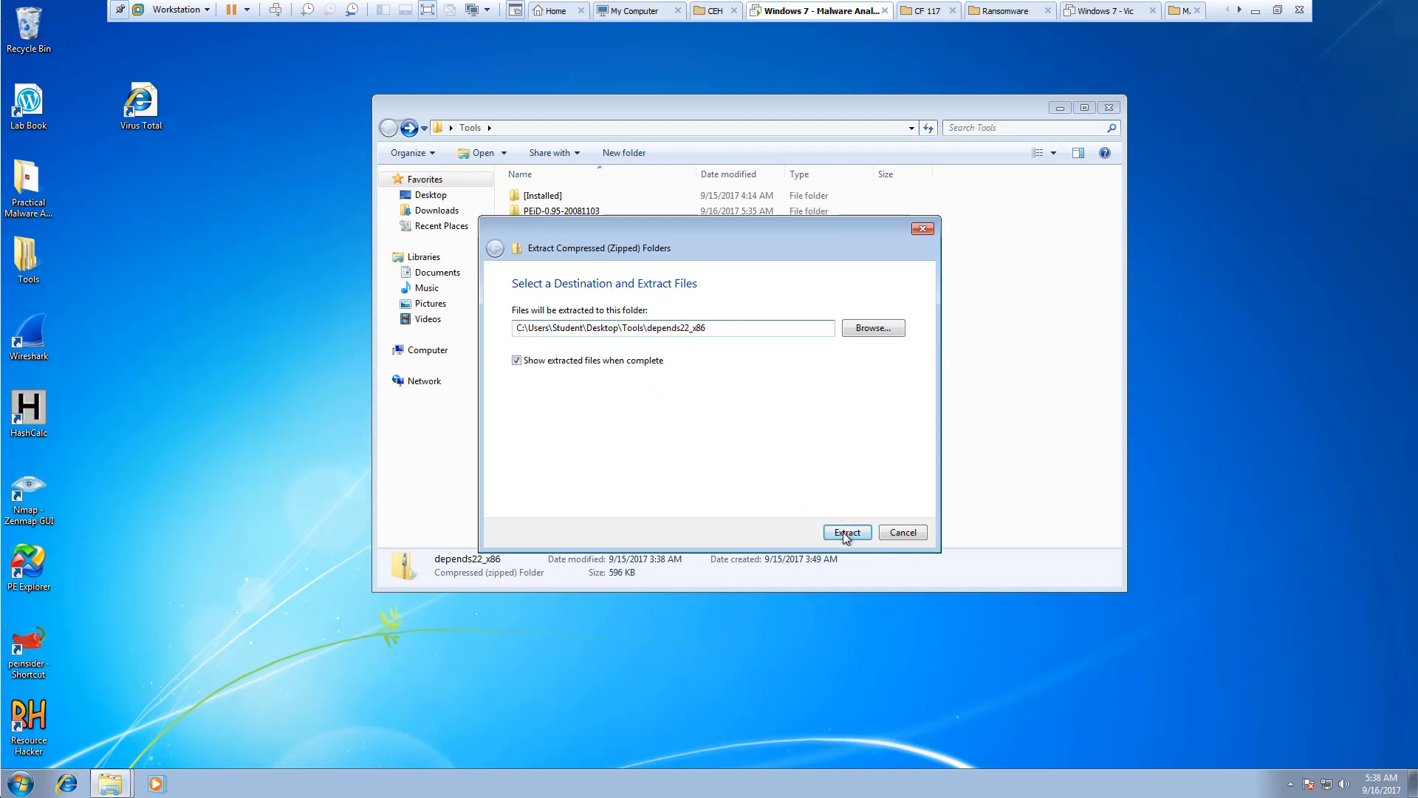
click(846, 532)
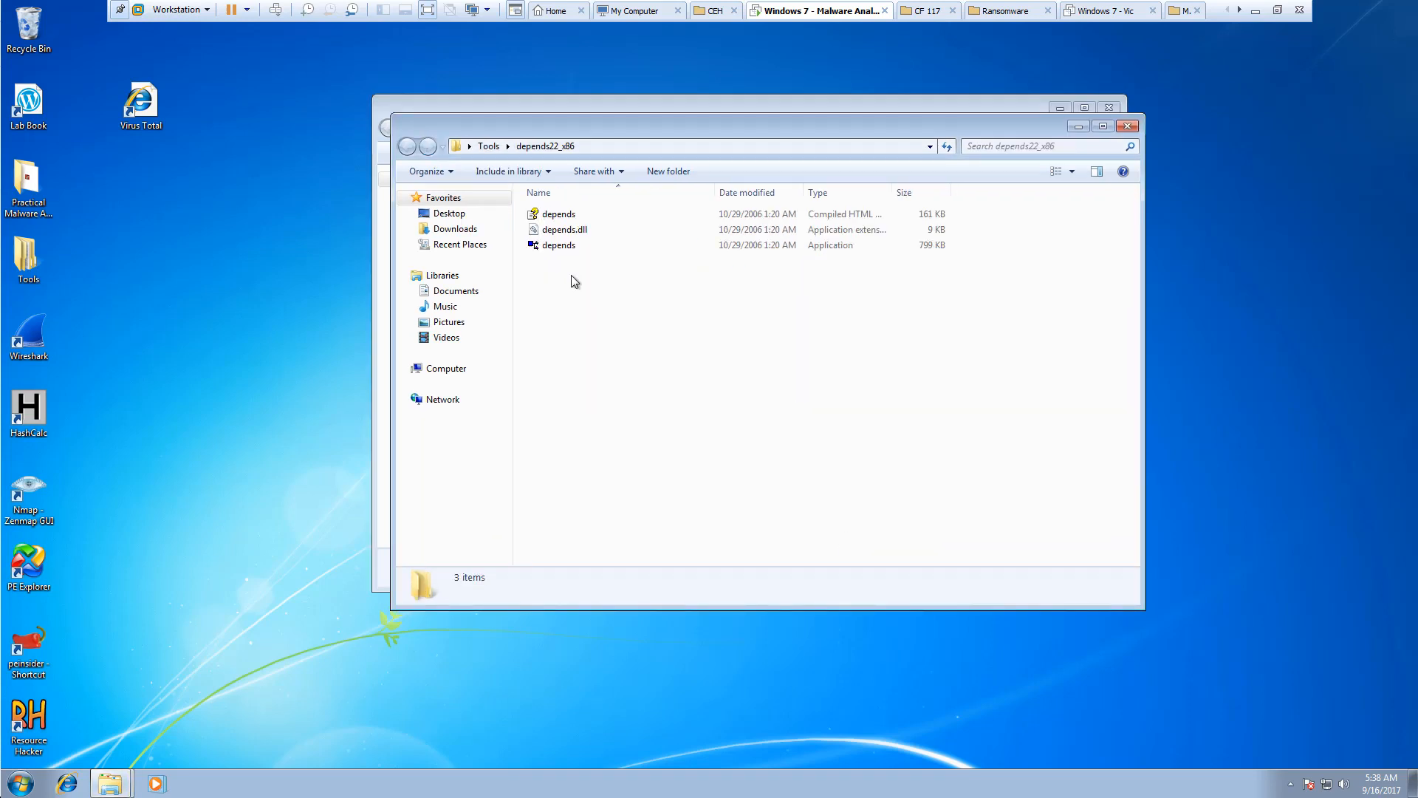
Launch depends.exe and browse into the Chapter_1L lab folder to open Lab01-01.exe.
double_click(558, 245)
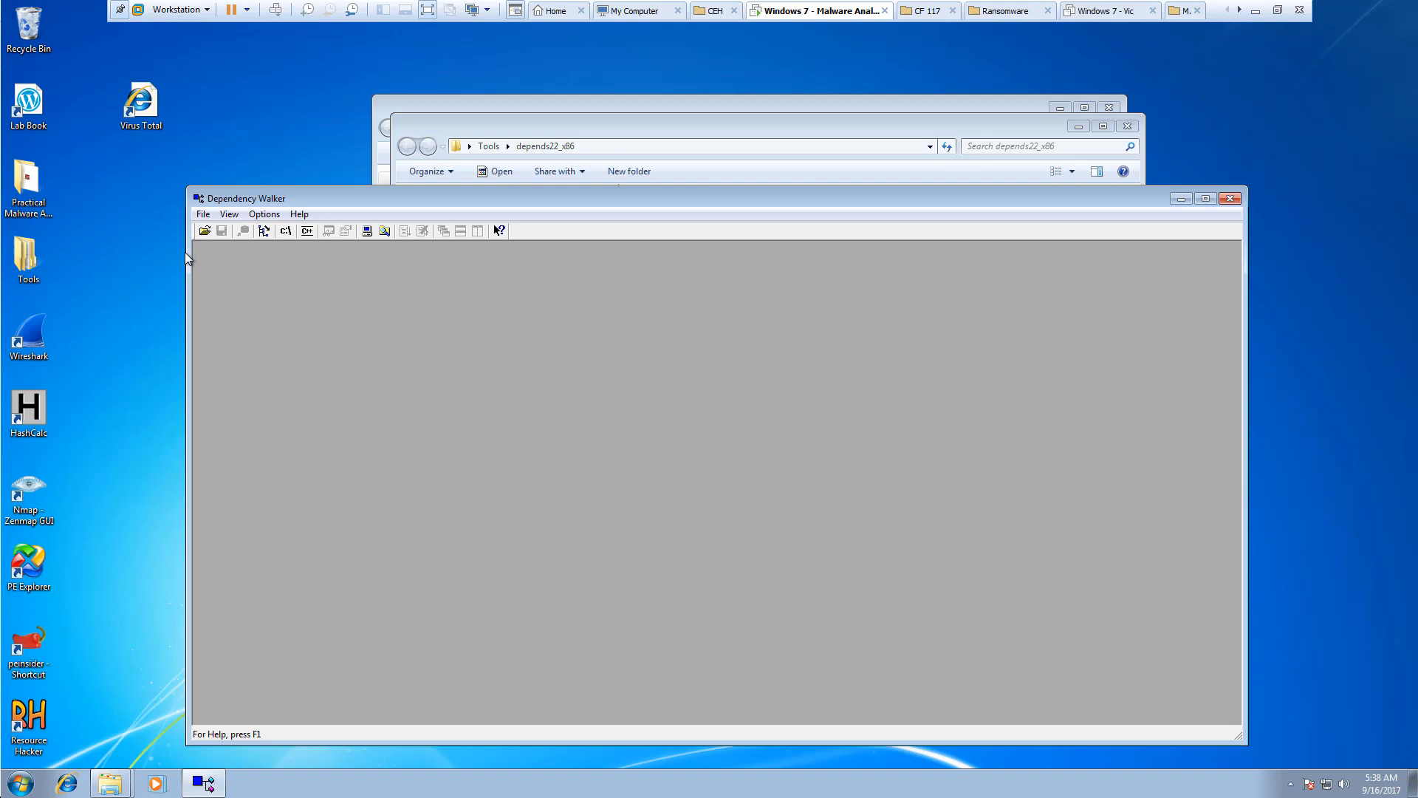
mouse_move(197, 245)
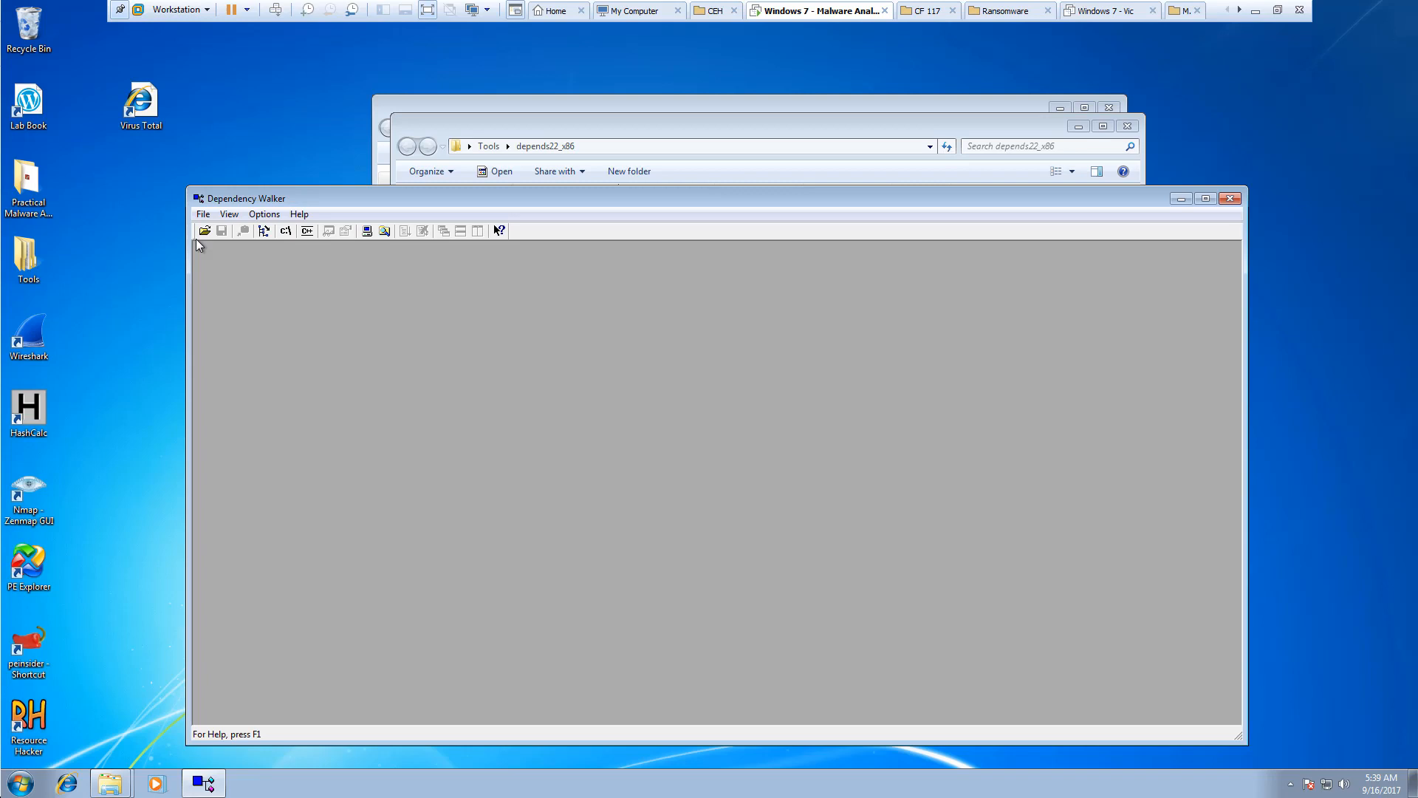
click(204, 231)
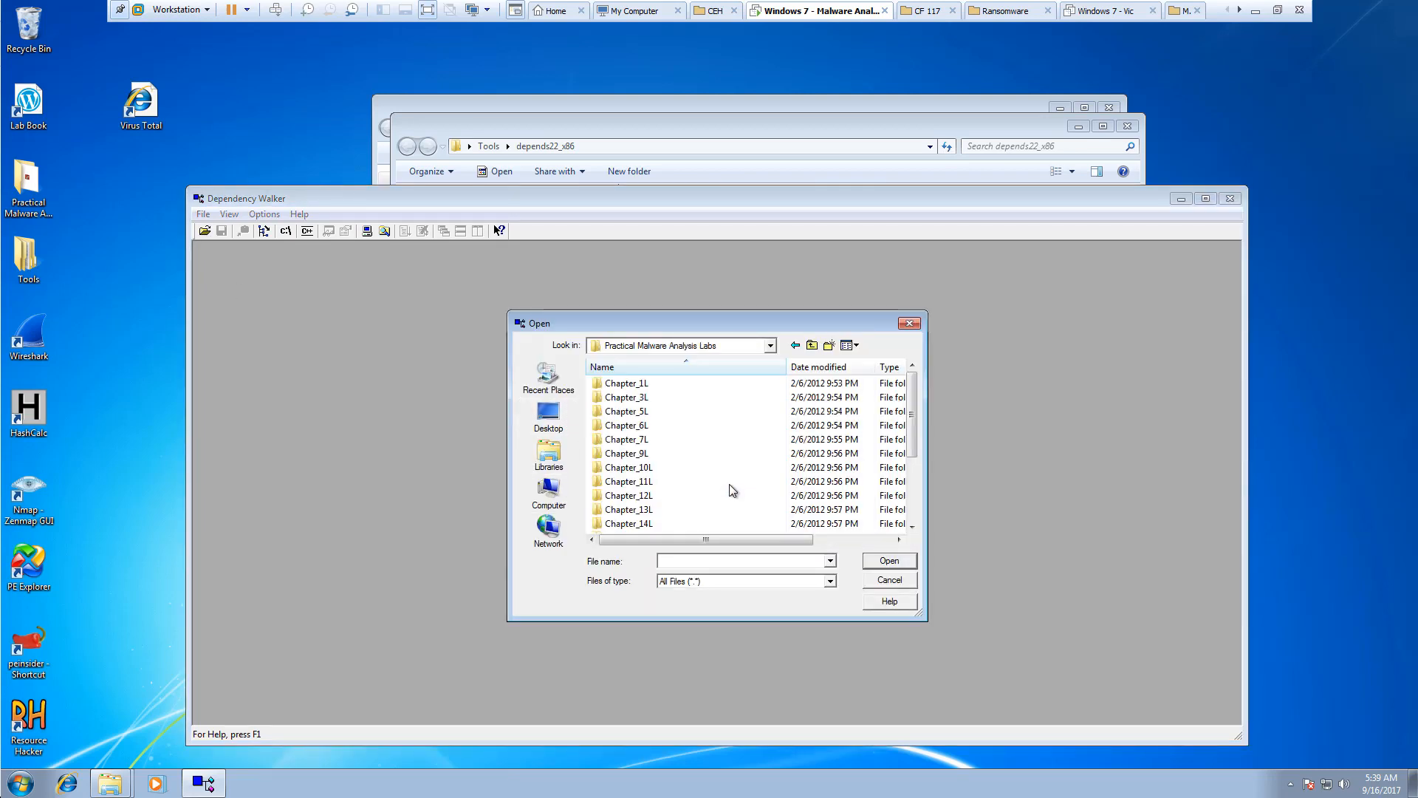
double_click(626, 383)
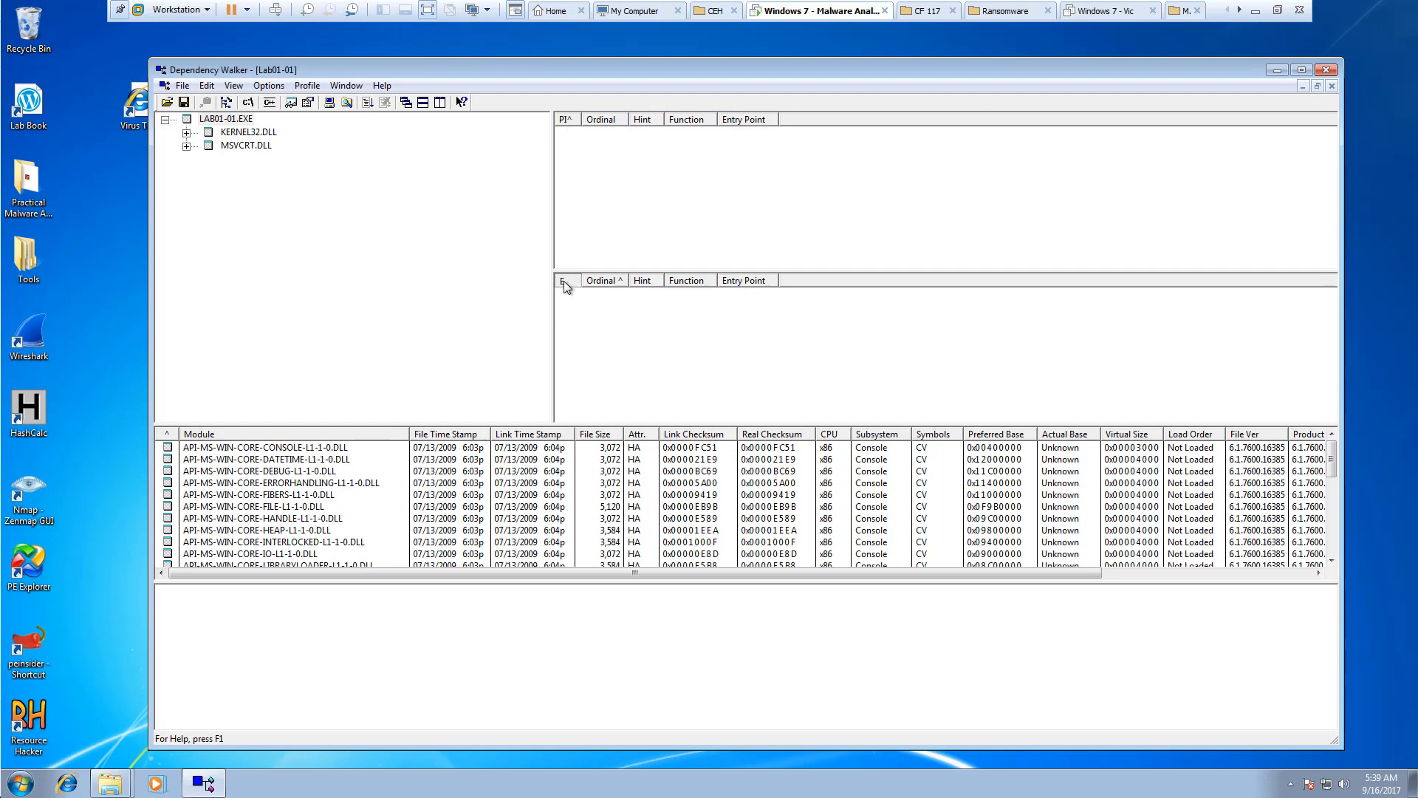
Highlight the LAB01-01.EXE root module in the dependency tree.
click(225, 118)
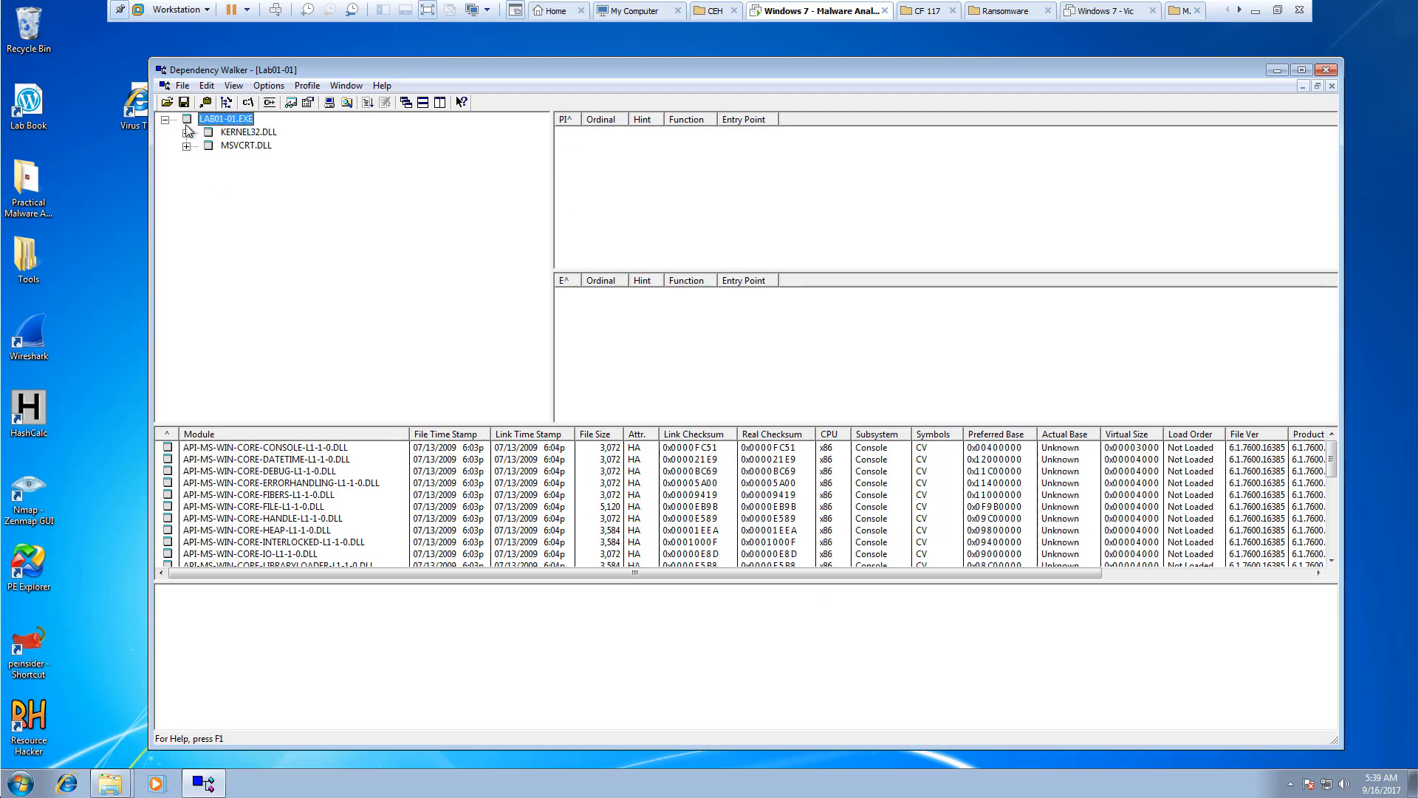
click(166, 118)
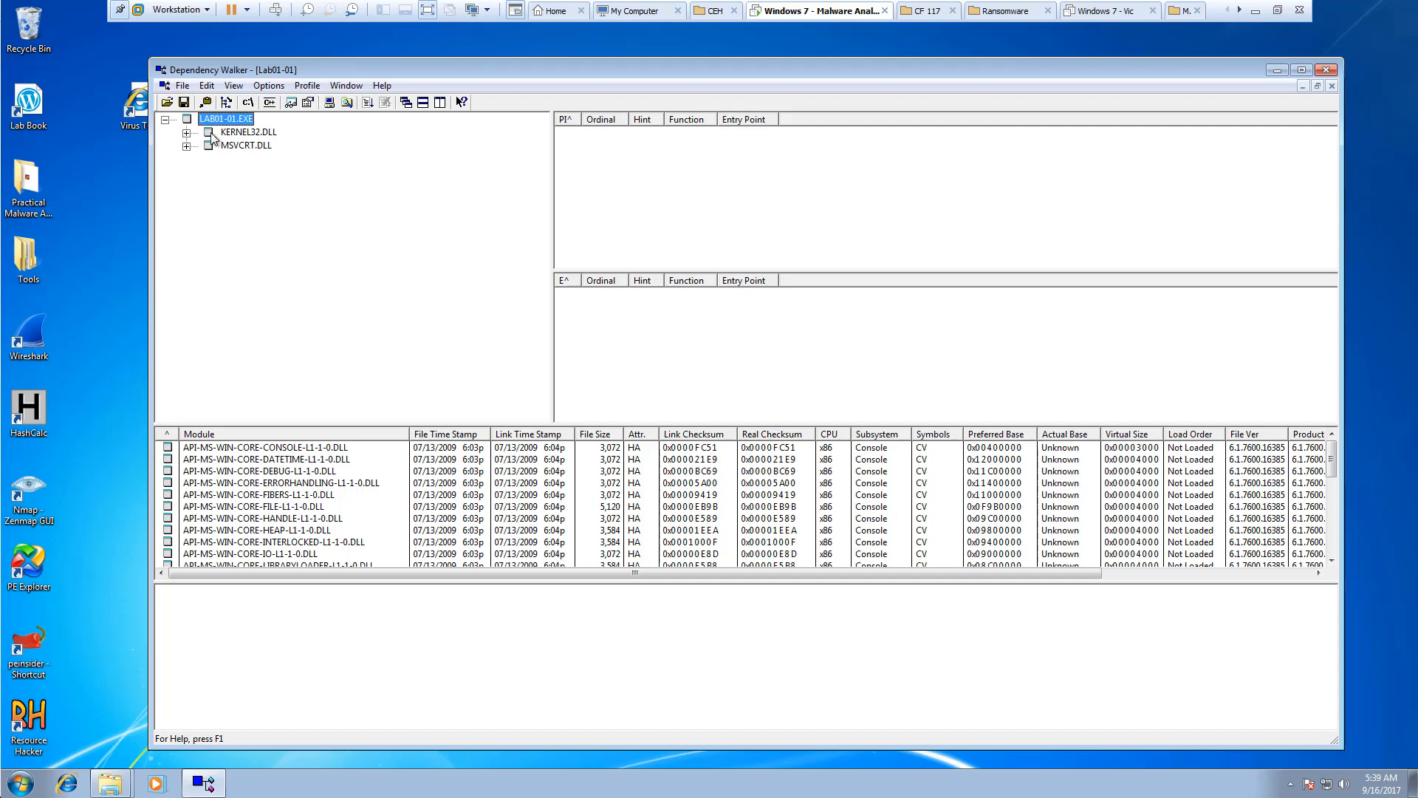
mouse_move(225, 131)
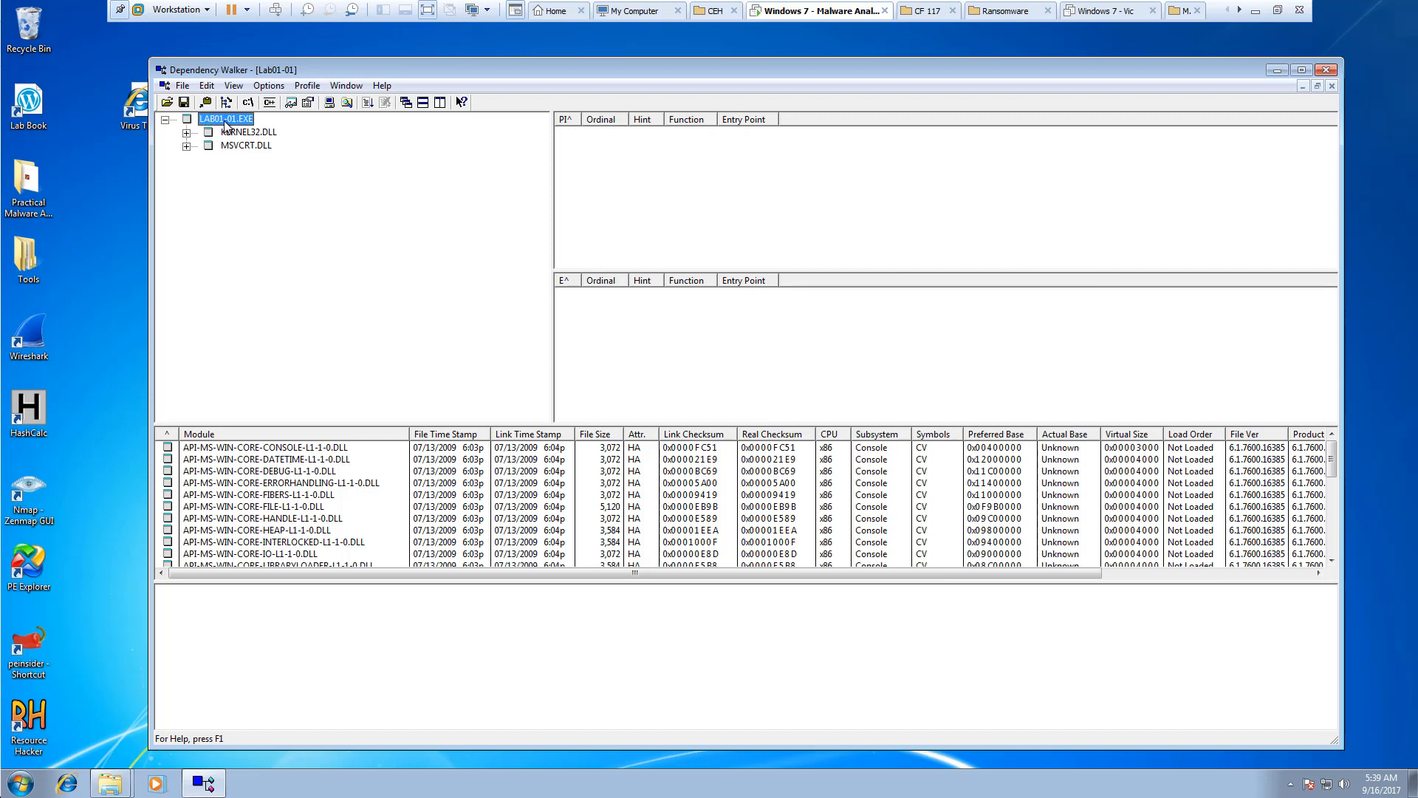
mouse_move(270, 157)
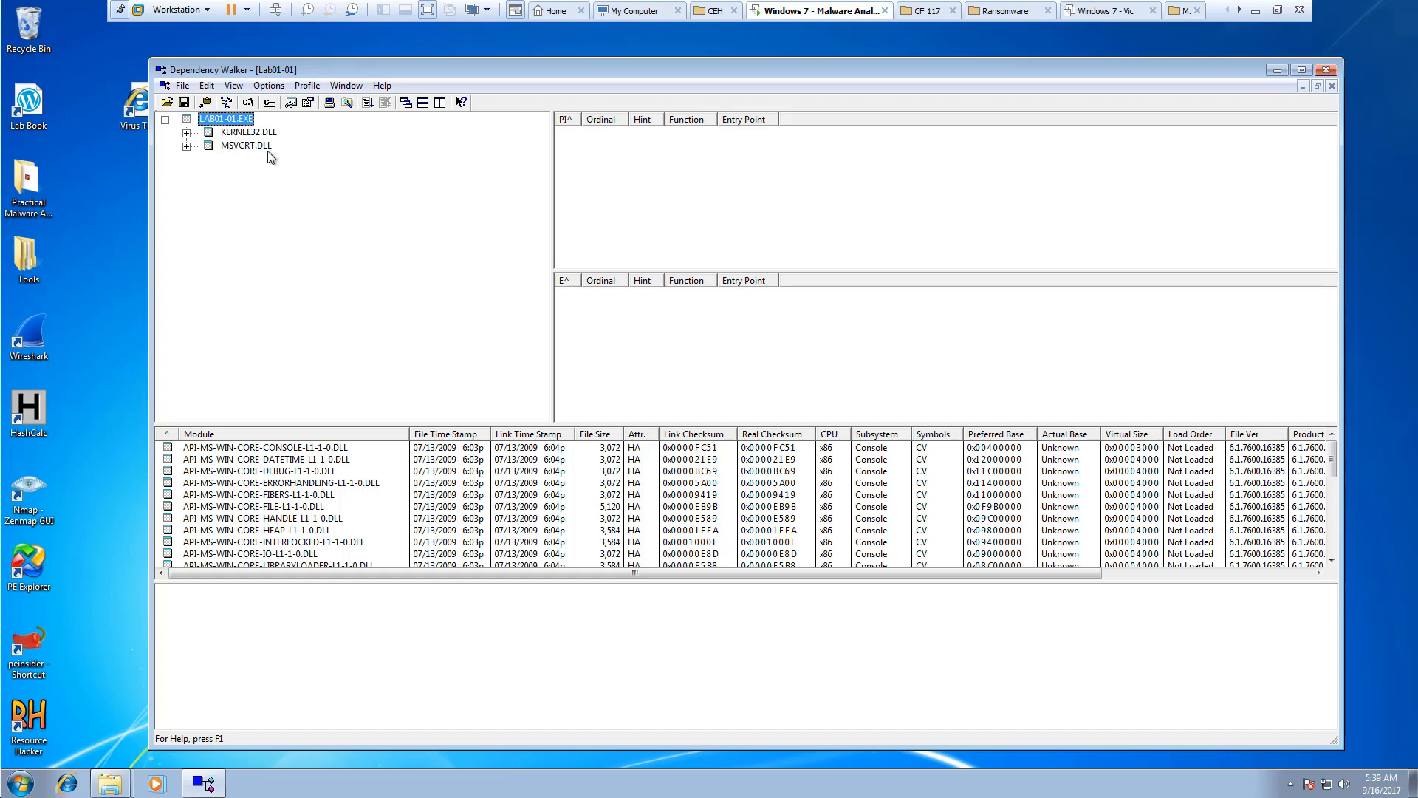
Select MSVCRT.DLL, browse imports like malloc and exit, then expand and collapse its node.
click(245, 145)
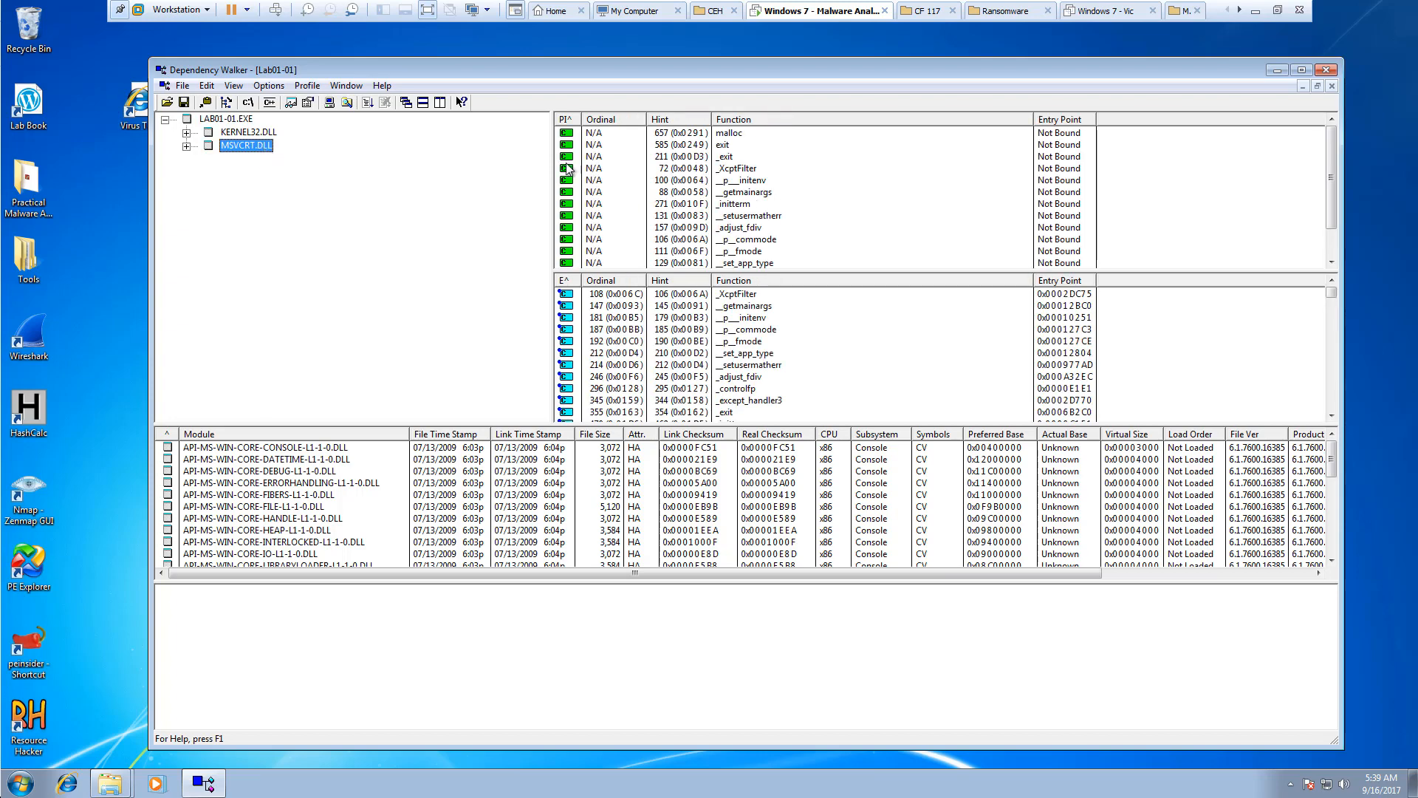
click(742, 192)
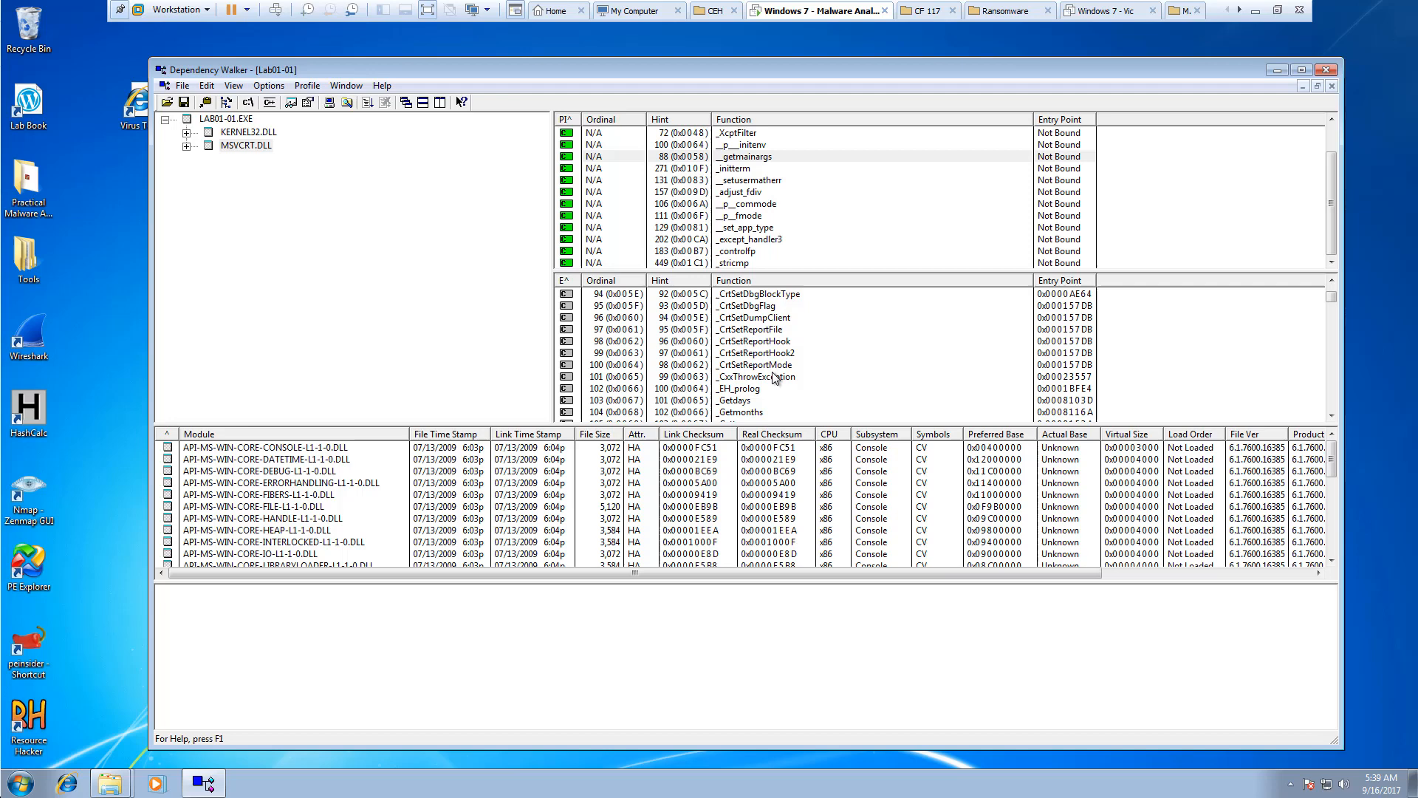
scroll(down, 3)
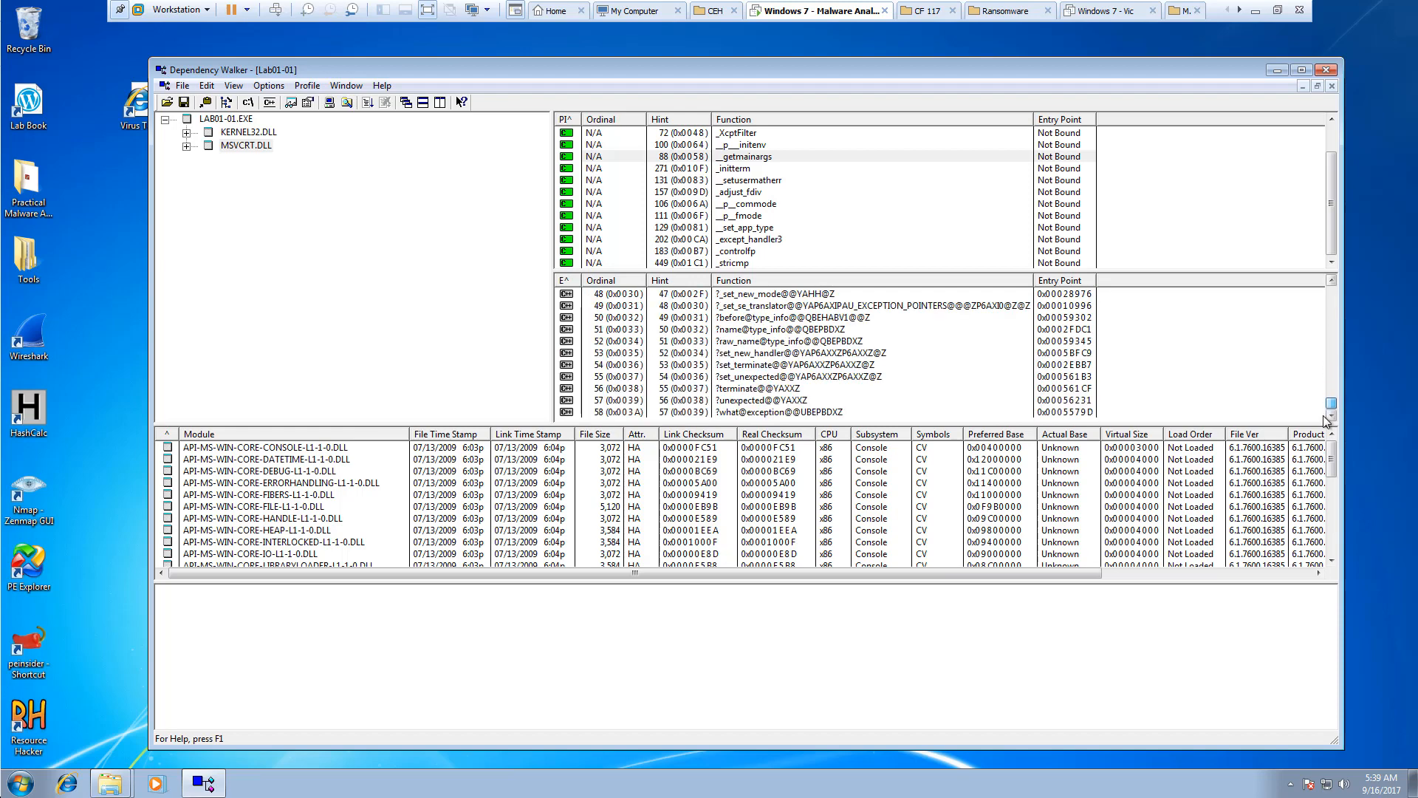
mouse_move(1339, 395)
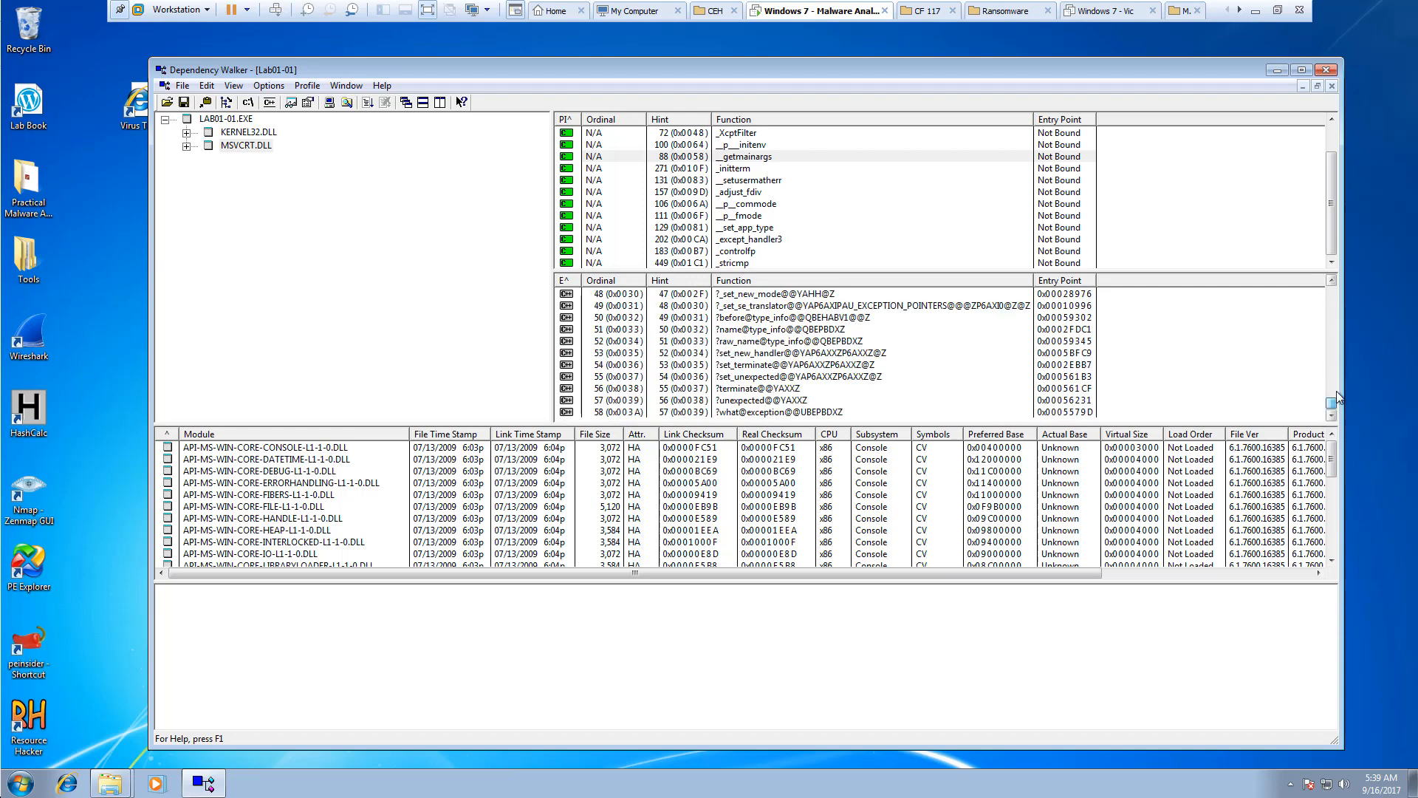
click(245, 146)
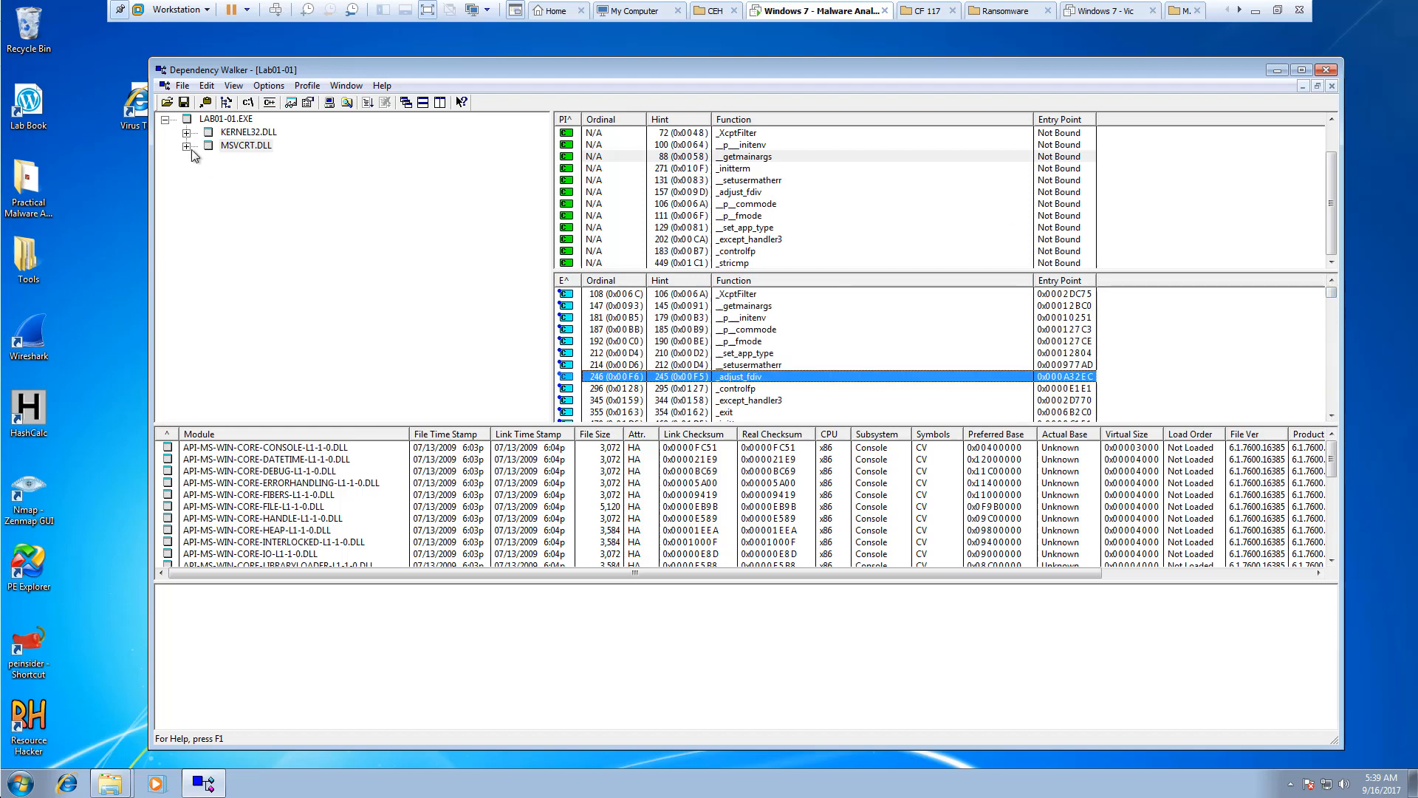
click(187, 144)
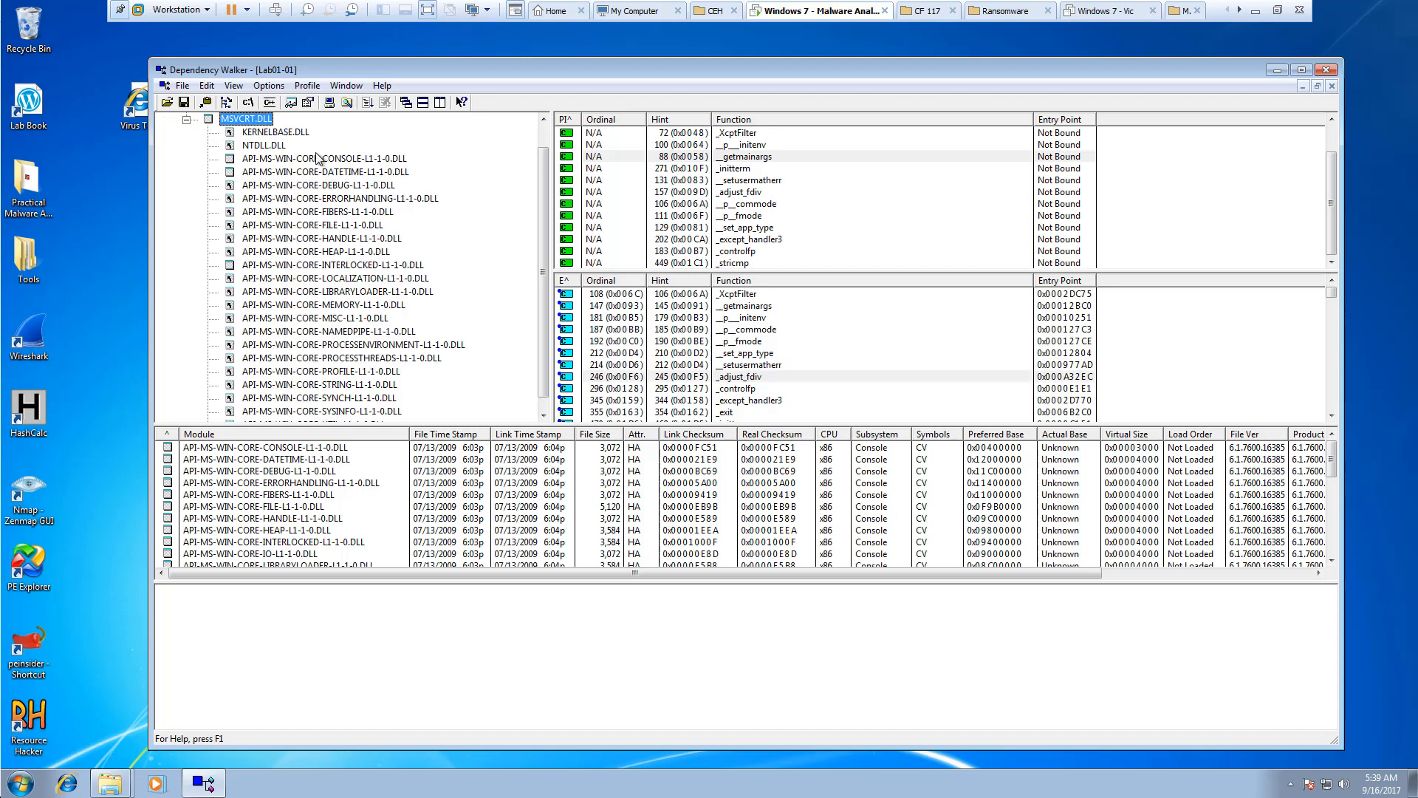
click(332, 264)
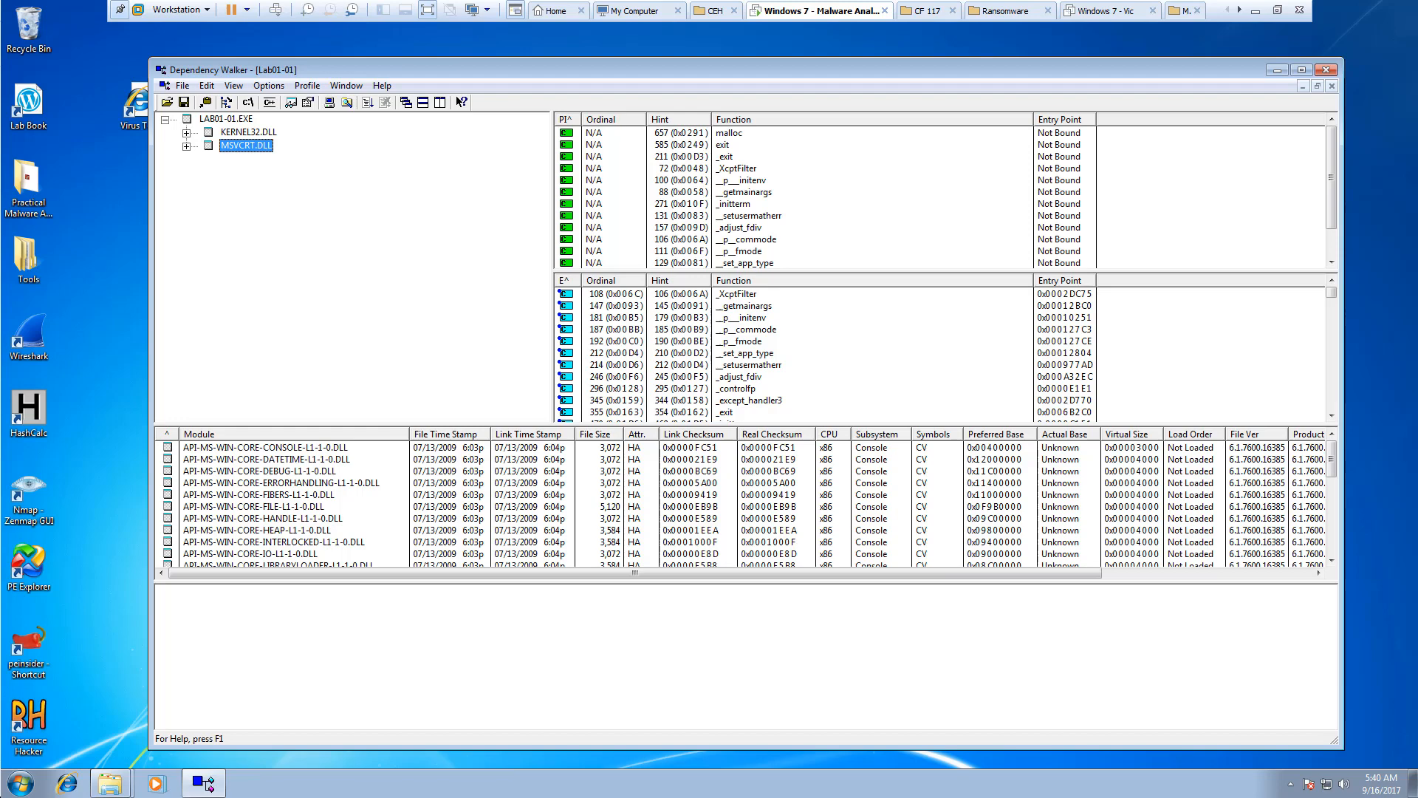
mouse_move(235, 176)
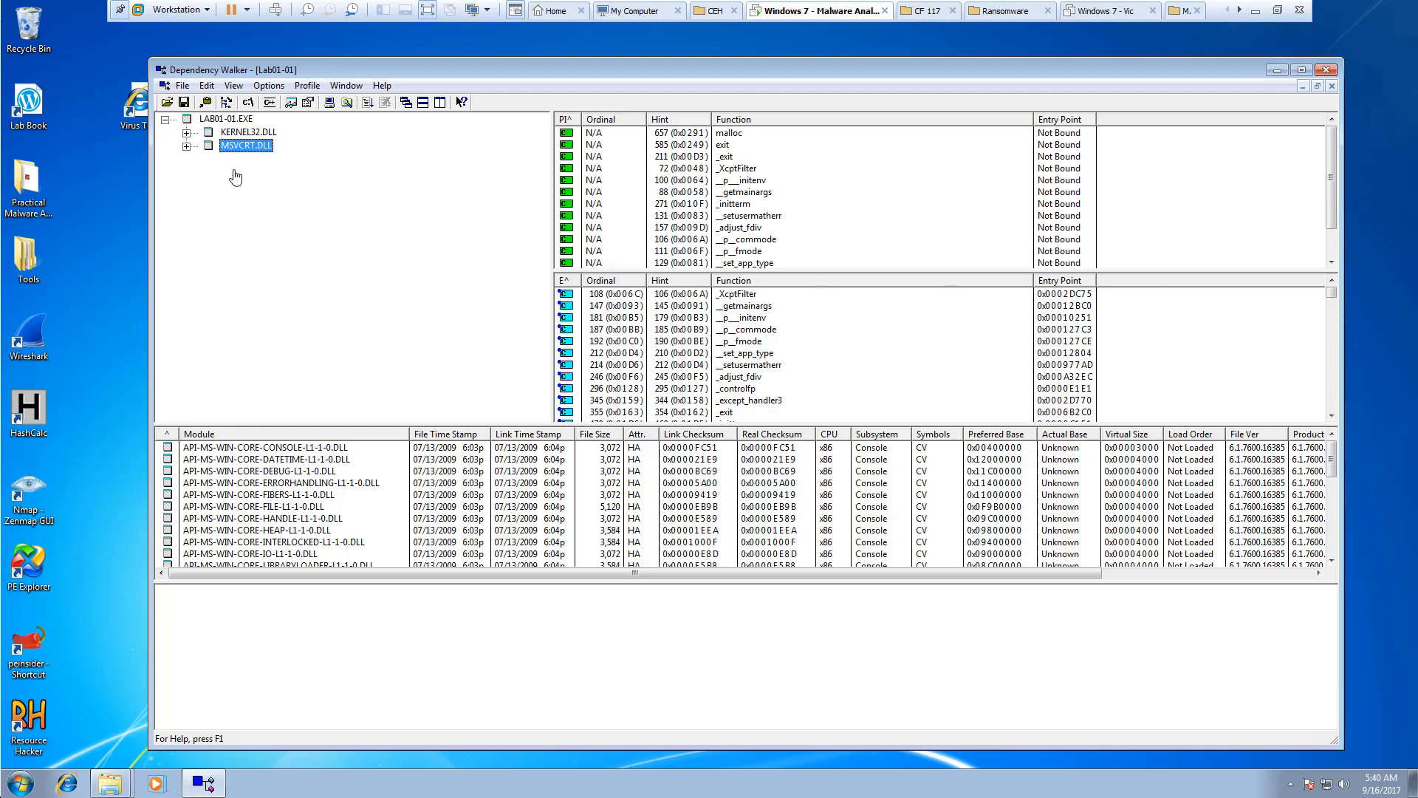
Select KERNEL32.DLL's FindNextFileA and FindFirstFileA imports, then return to the LAB01-01.EXE root.
click(187, 118)
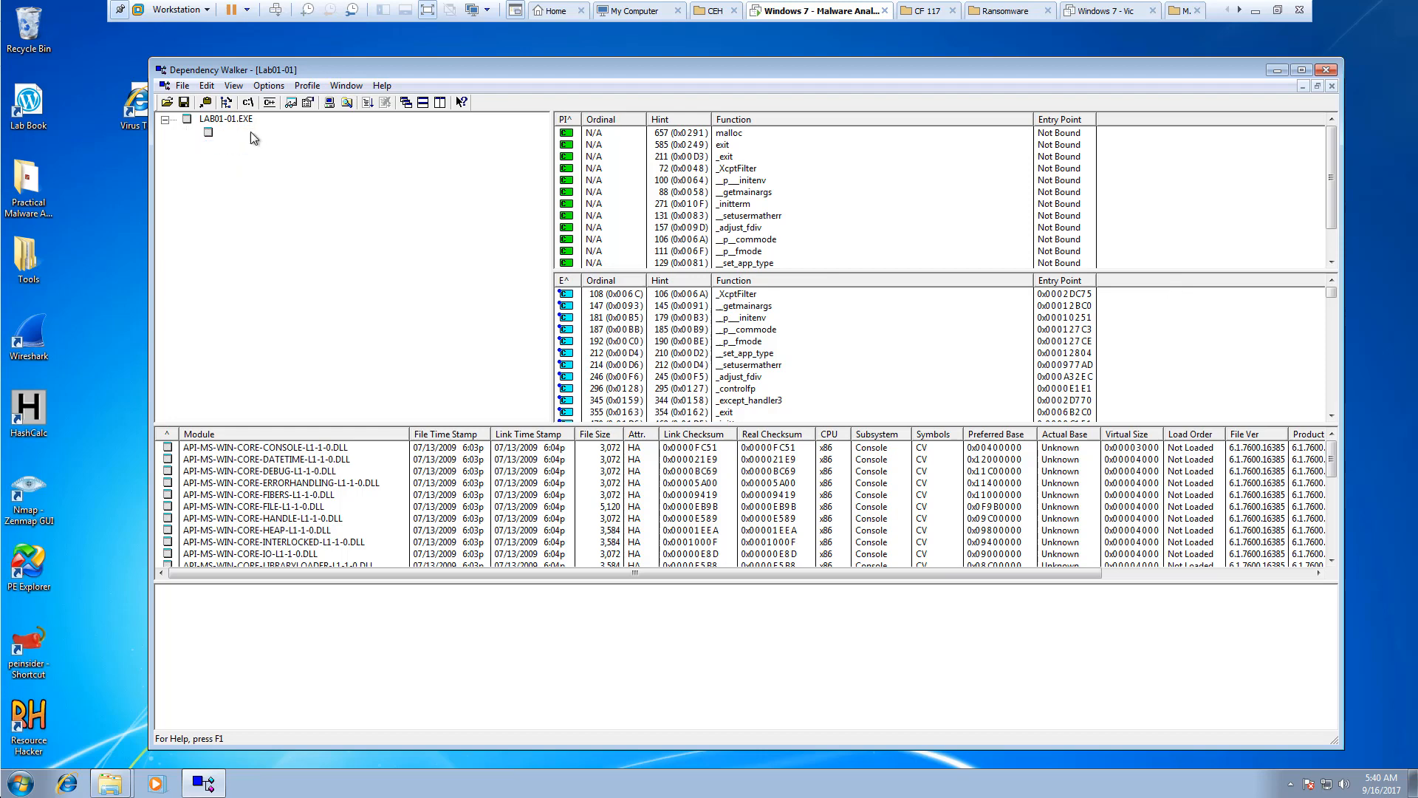
click(207, 133)
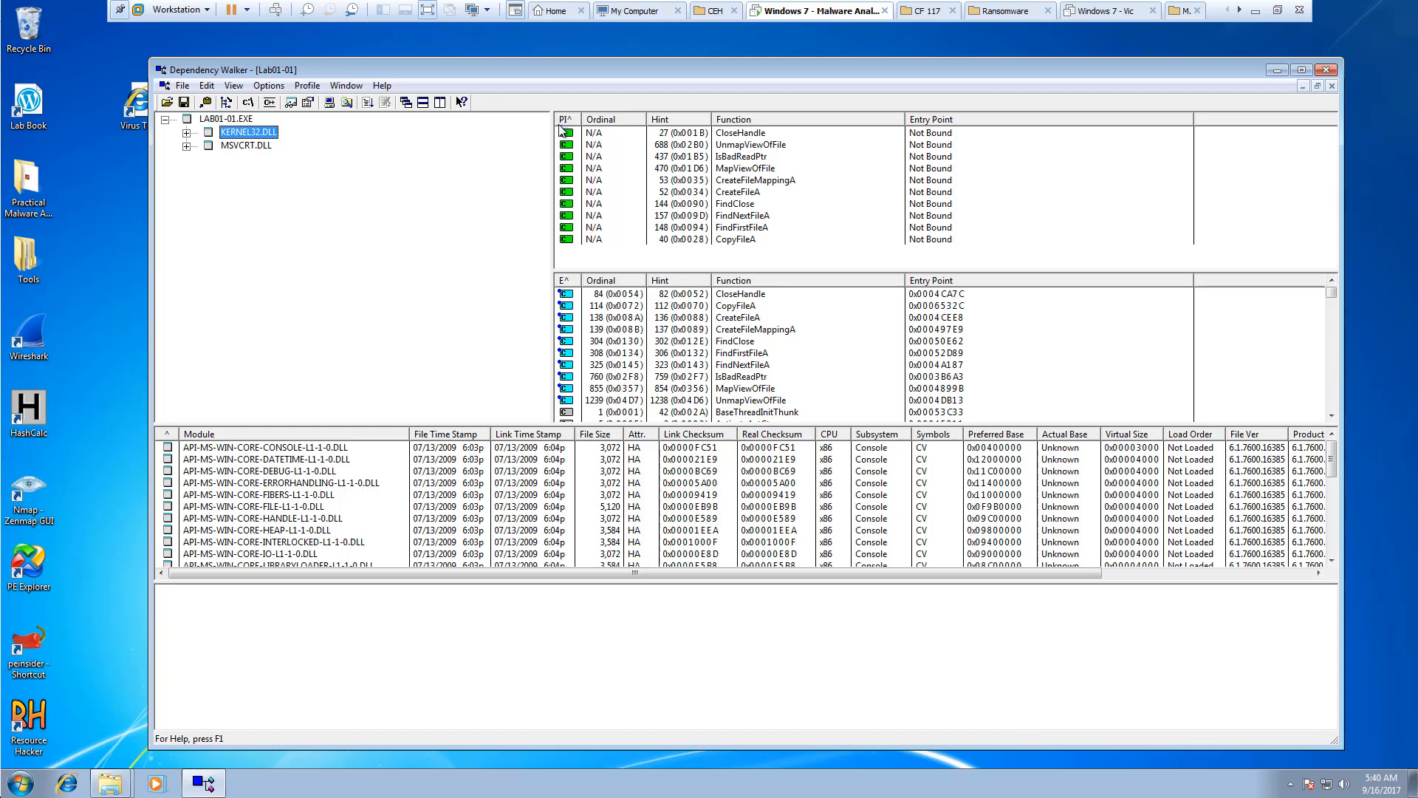
click(742, 215)
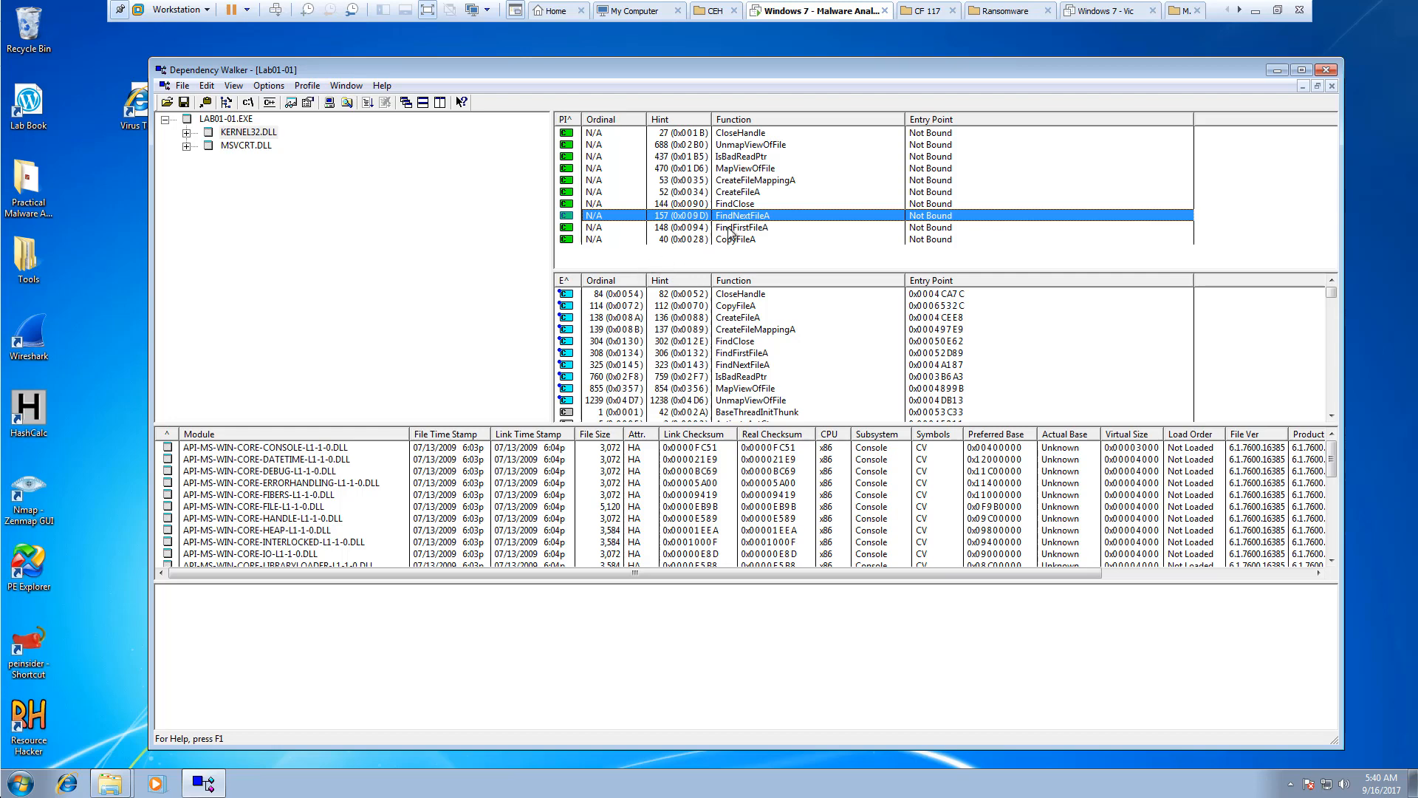
click(741, 226)
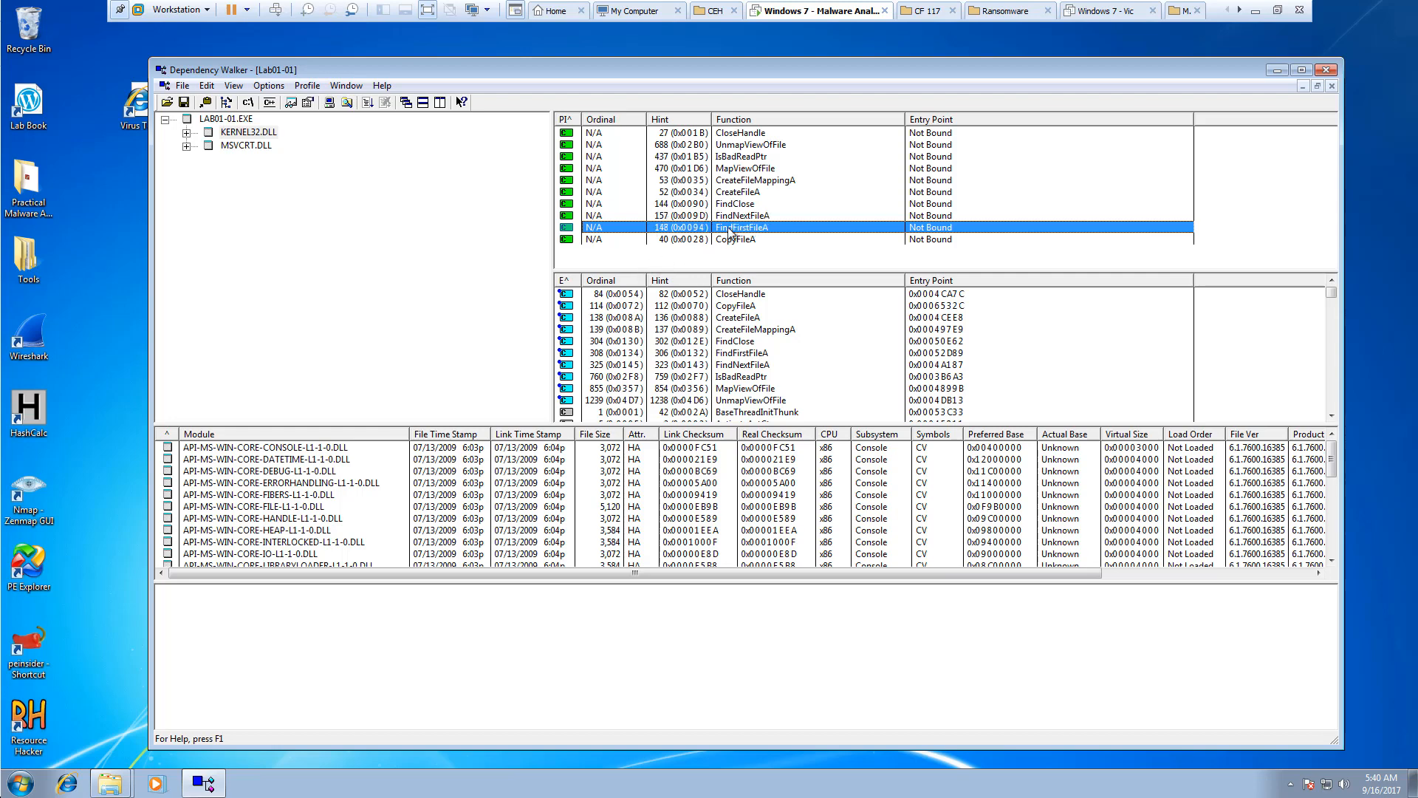
mouse_move(855, 228)
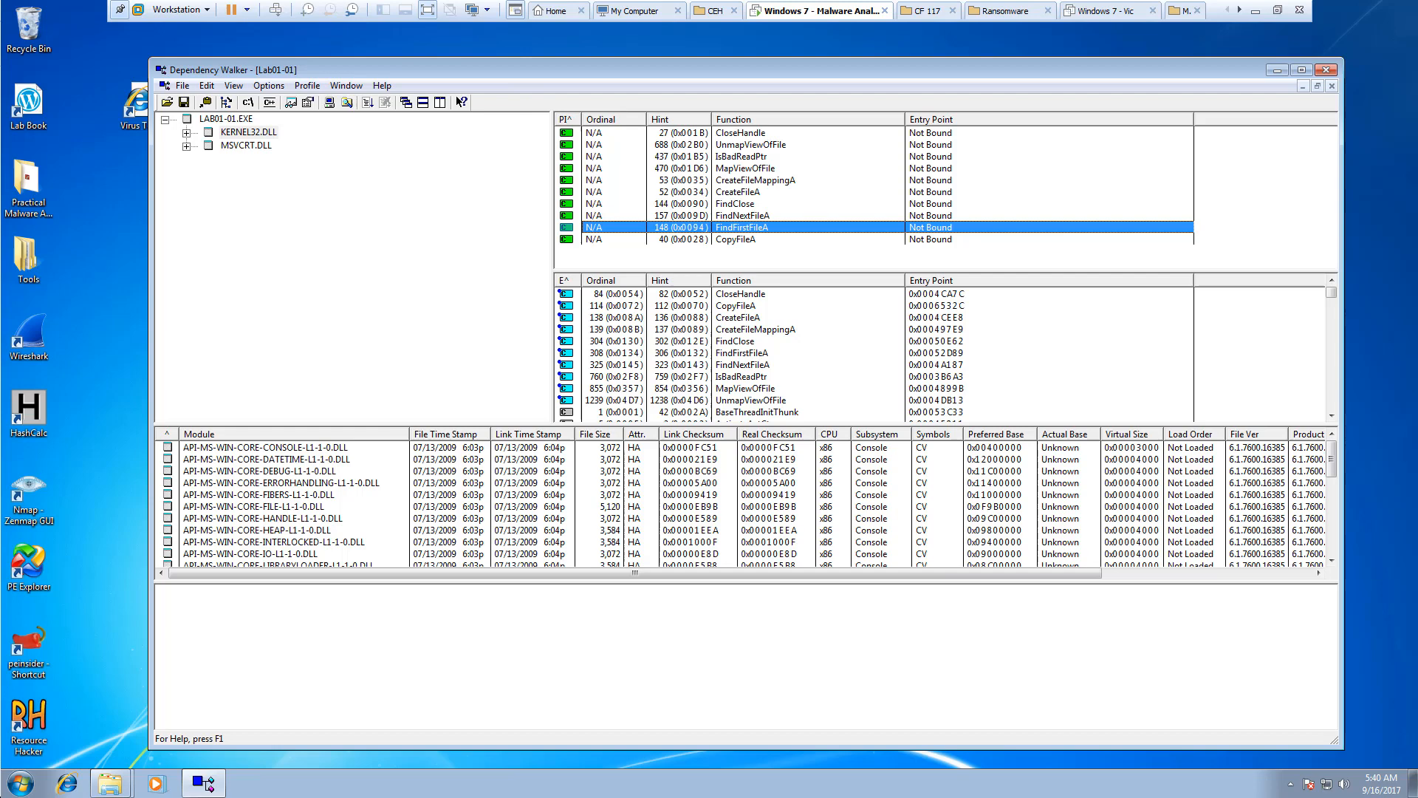
mouse_move(258, 225)
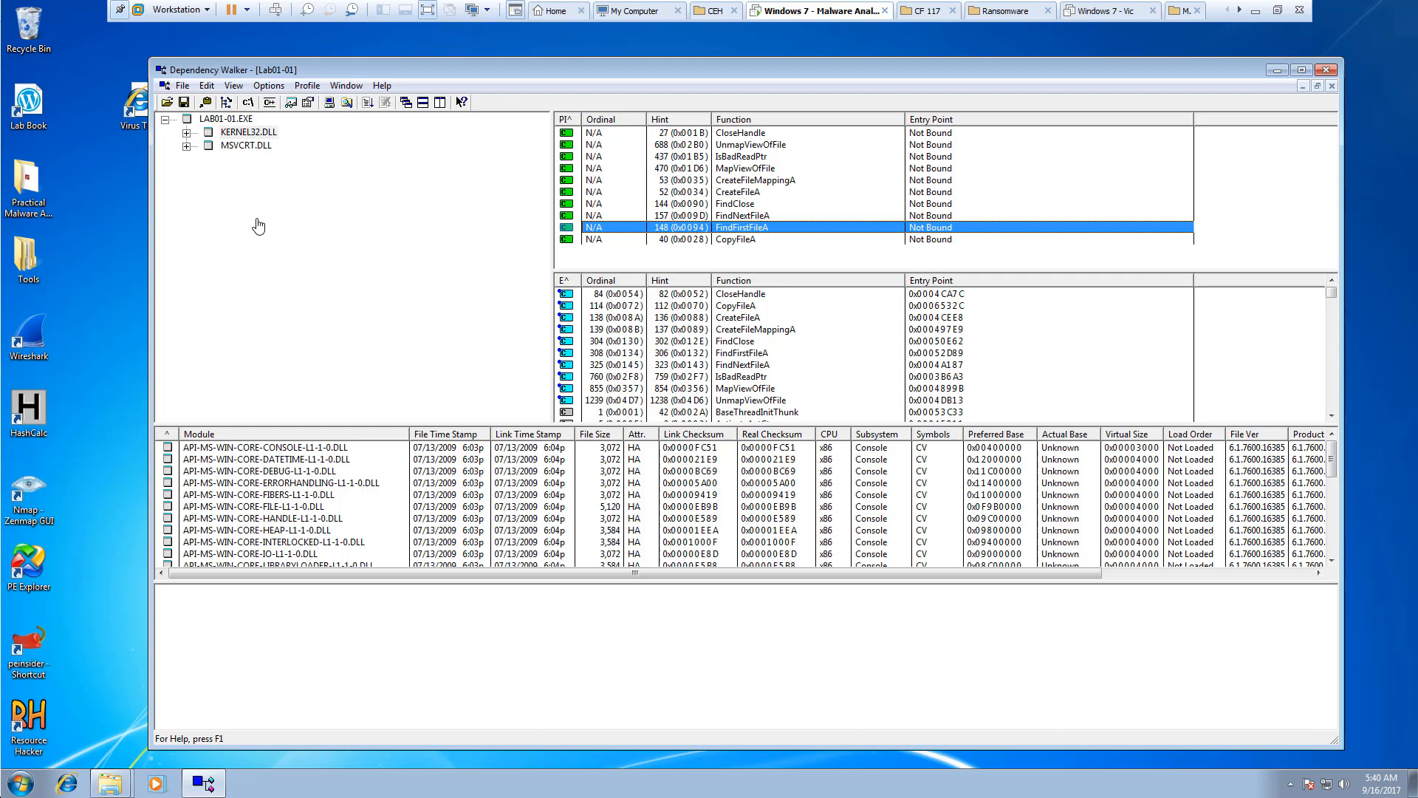
mouse_move(231, 131)
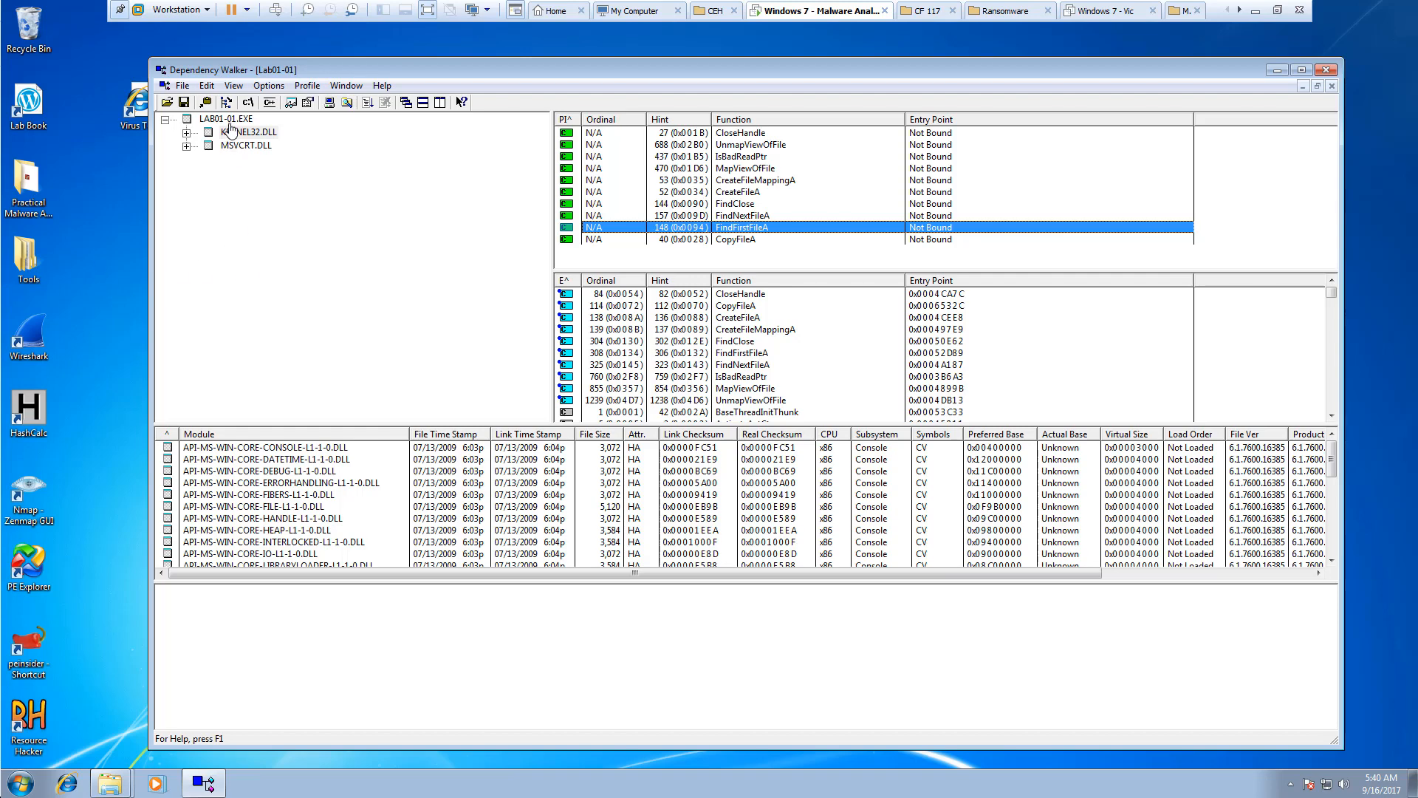
click(225, 118)
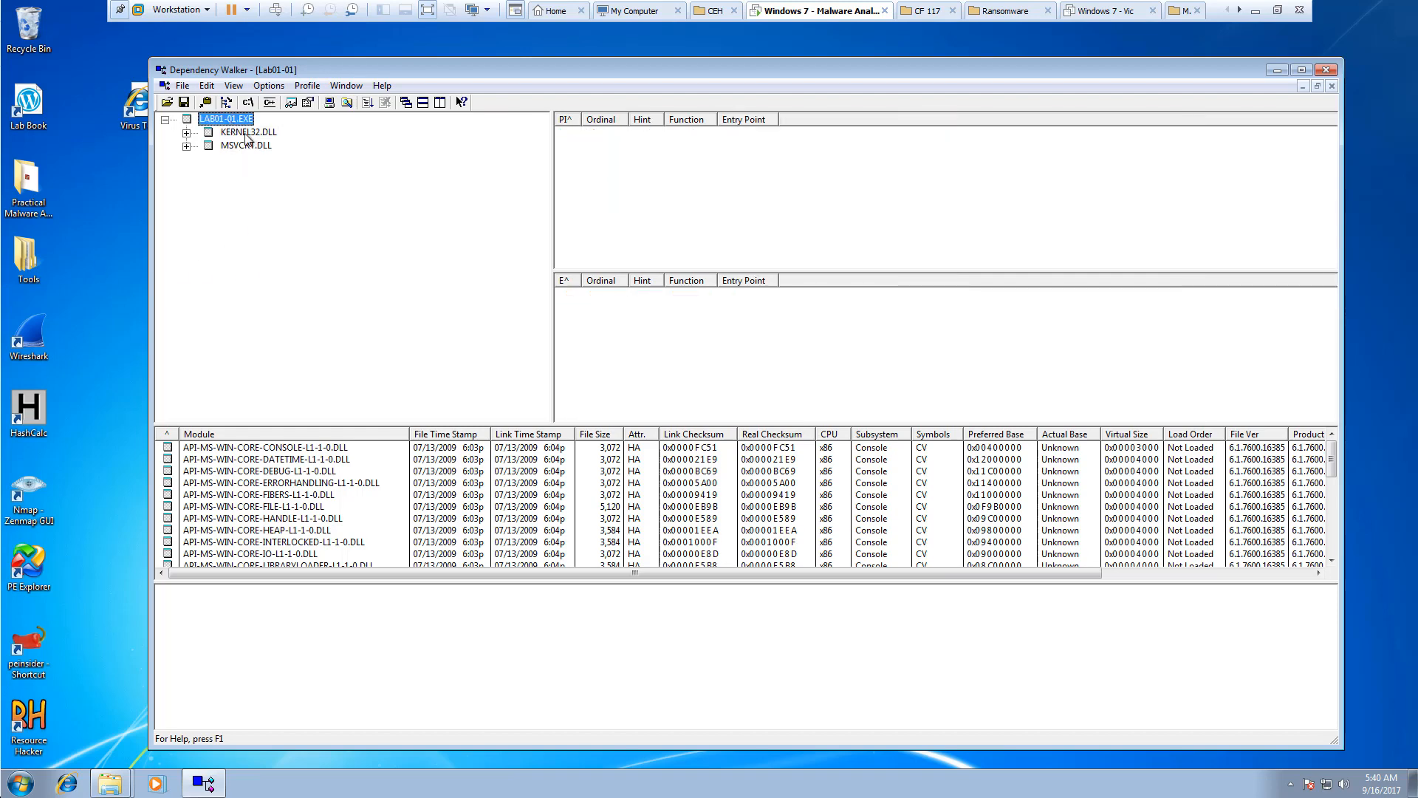
mouse_move(253, 166)
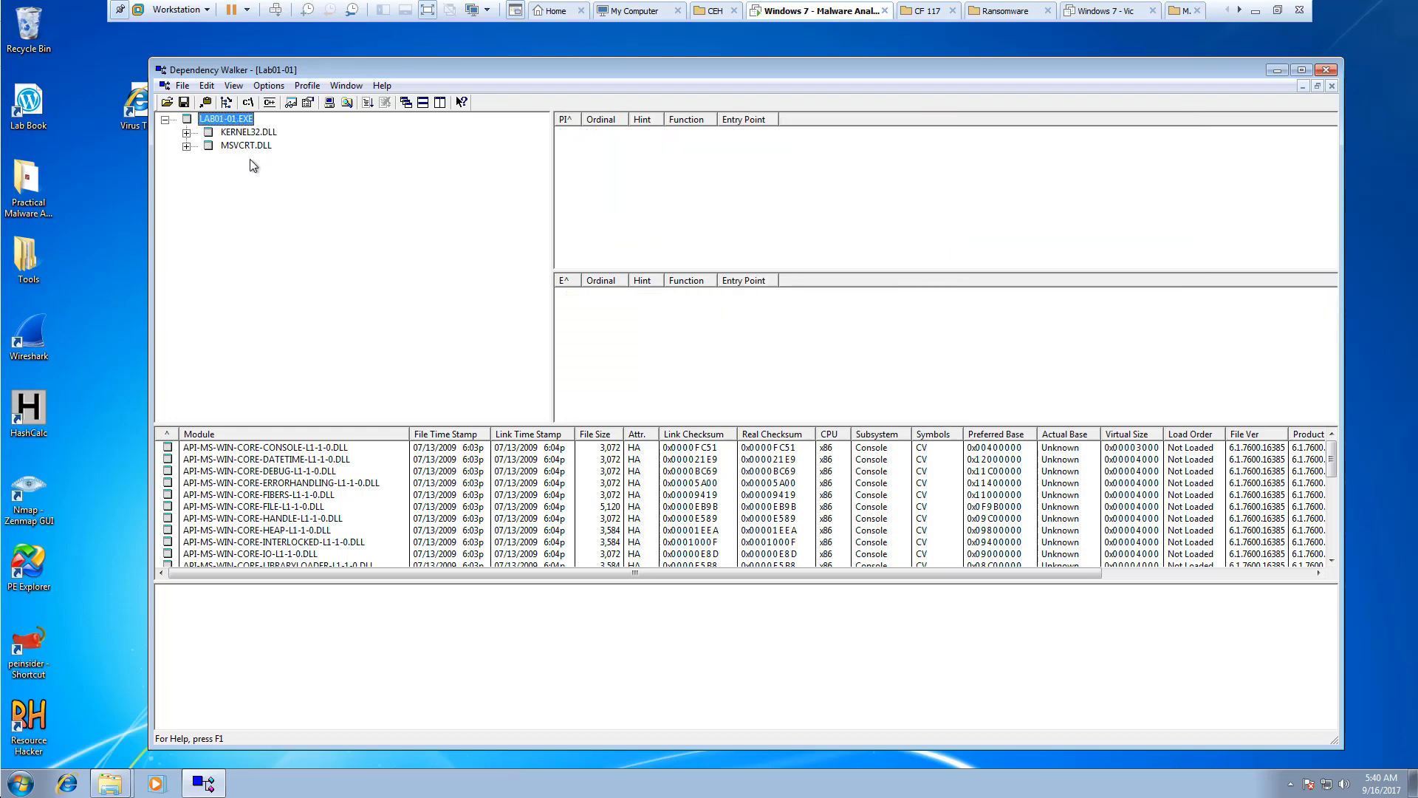